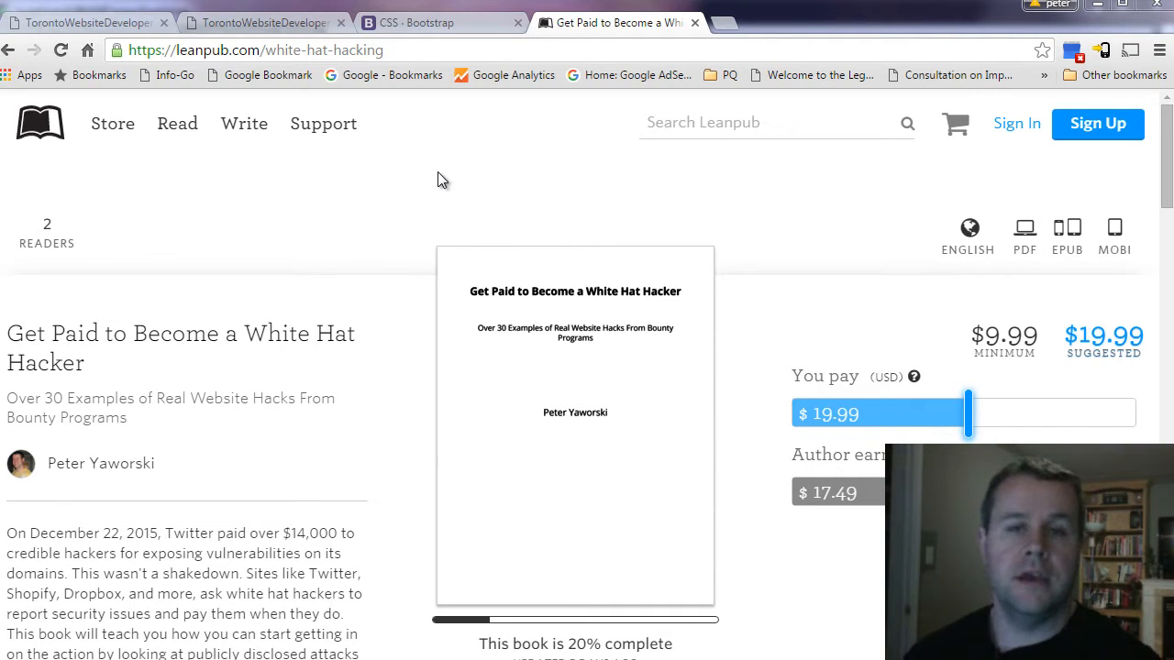
mouse_move(518, 305)
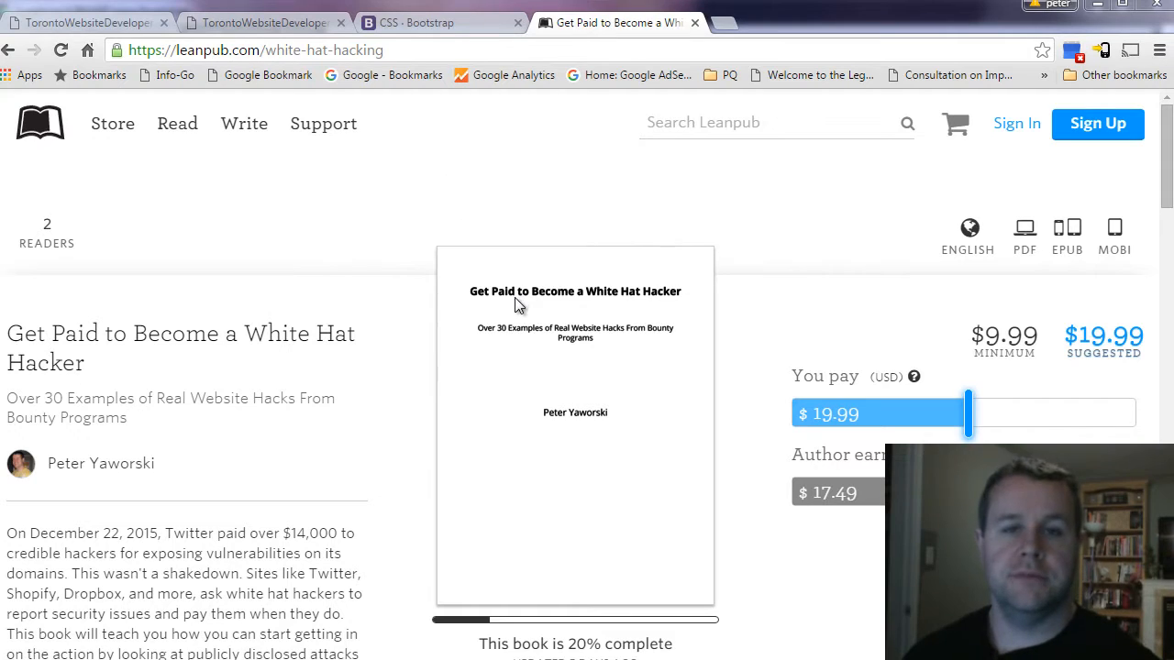
mouse_move(385, 242)
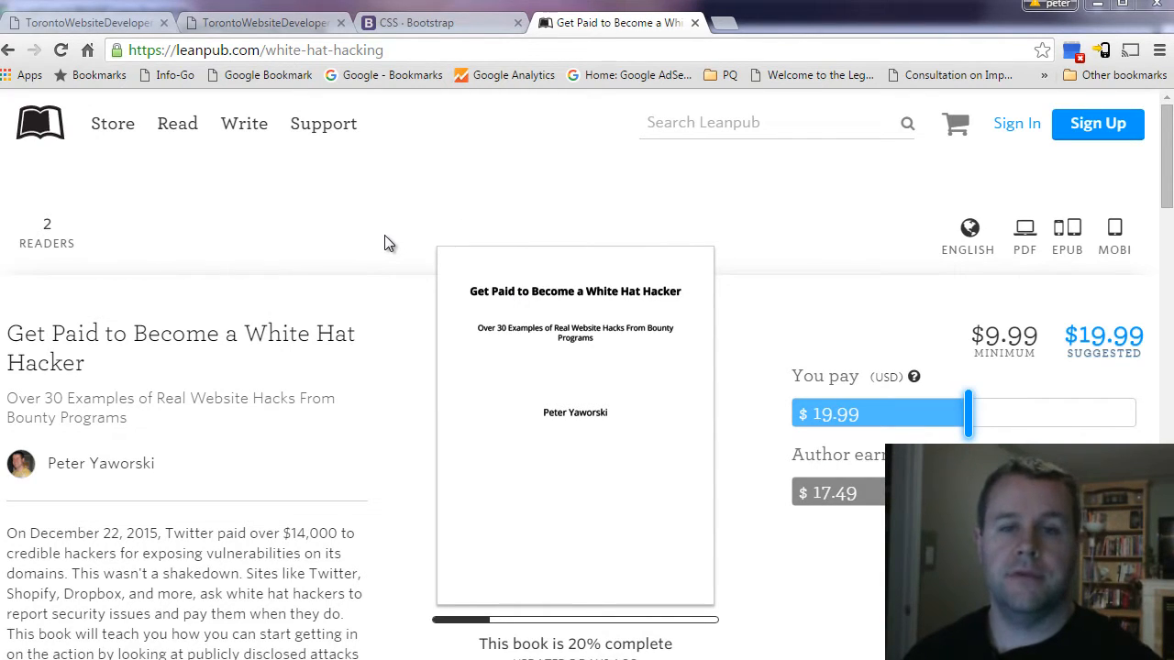
mouse_move(407, 257)
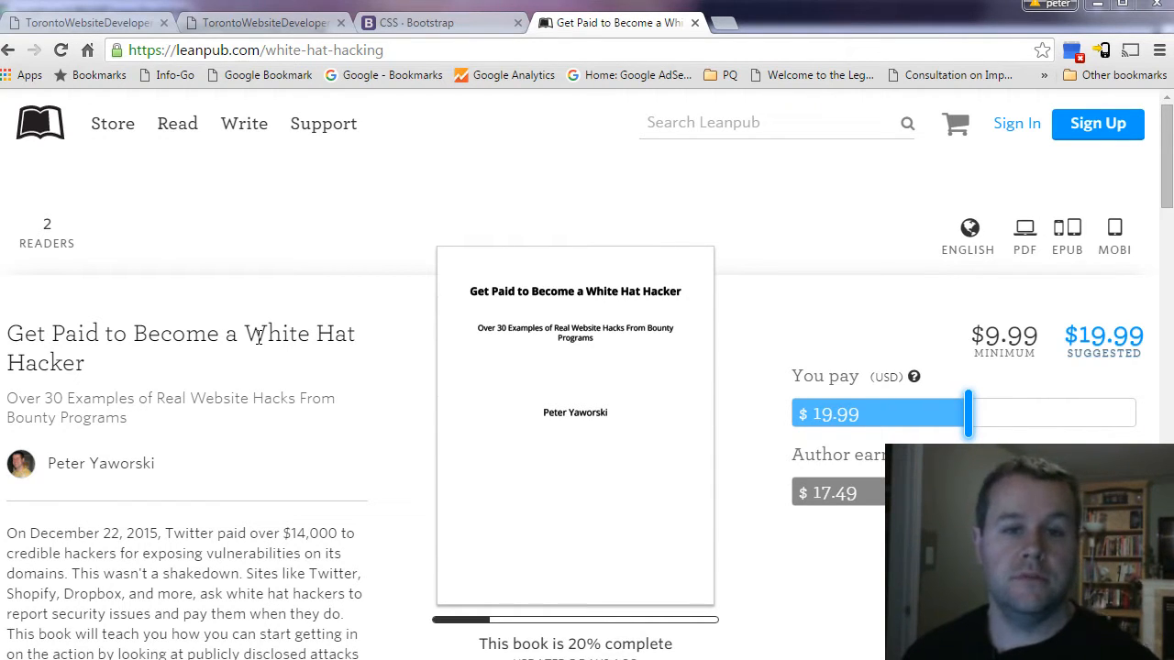
mouse_move(444, 515)
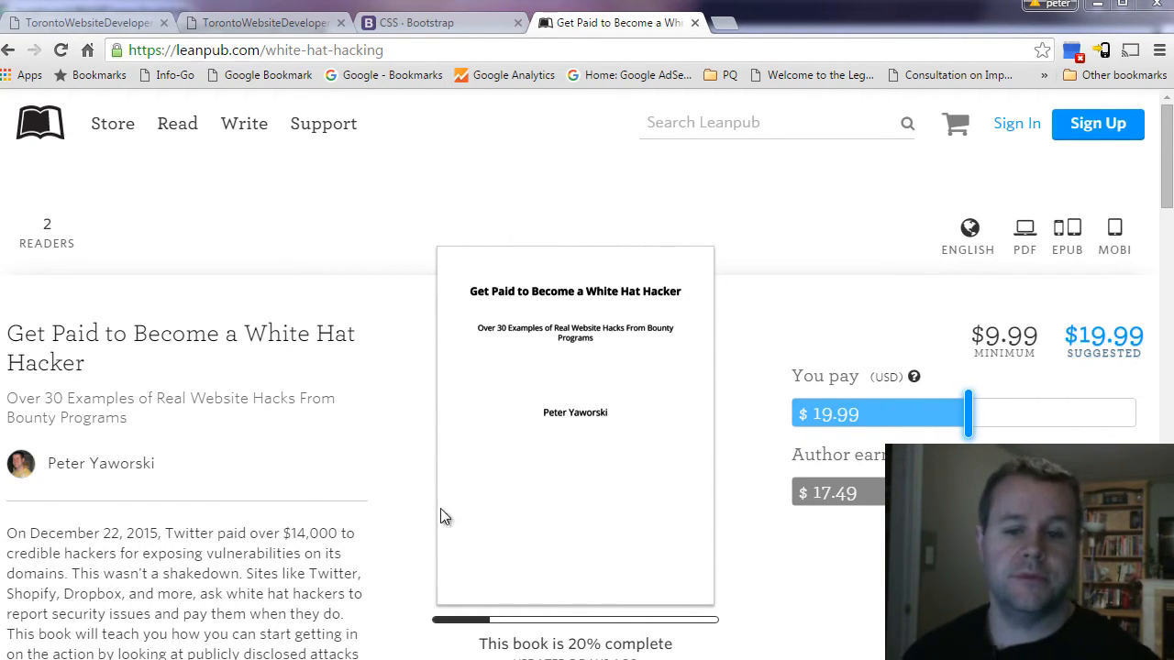
mouse_move(726, 653)
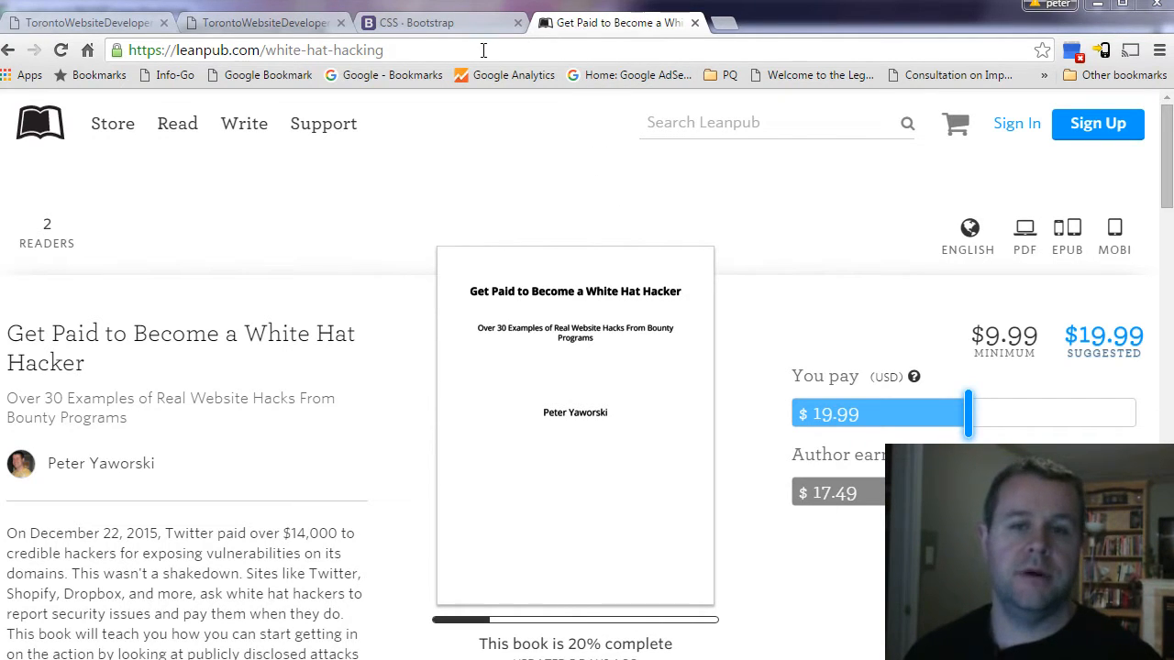
Switch to the Bootstrap grid docs showing Nesting columns and Column ordering.
click(440, 22)
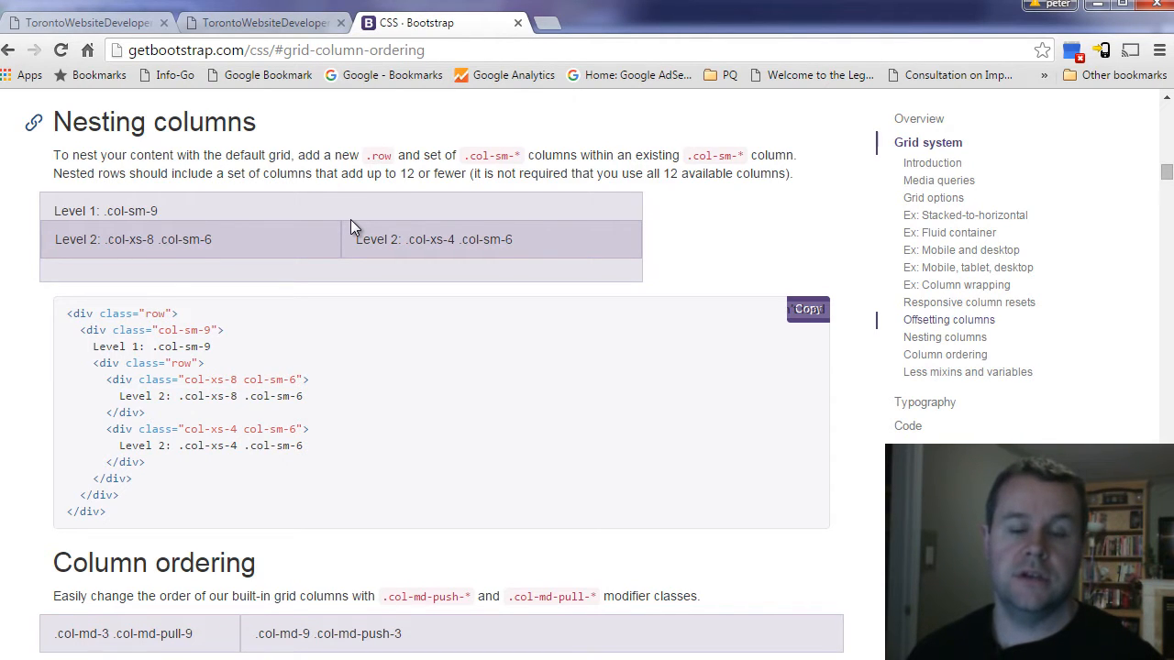
mouse_move(359, 212)
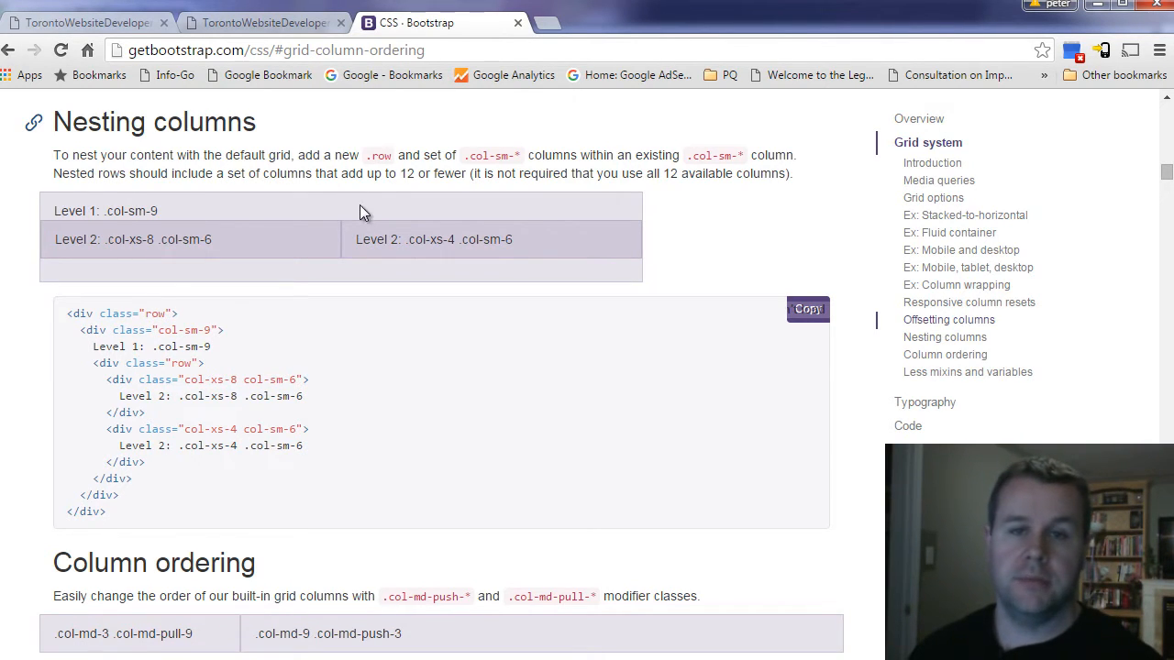
View complete2.html with its Test Sidebar, then load complete.html showing nested sub tutorials.
click(261, 22)
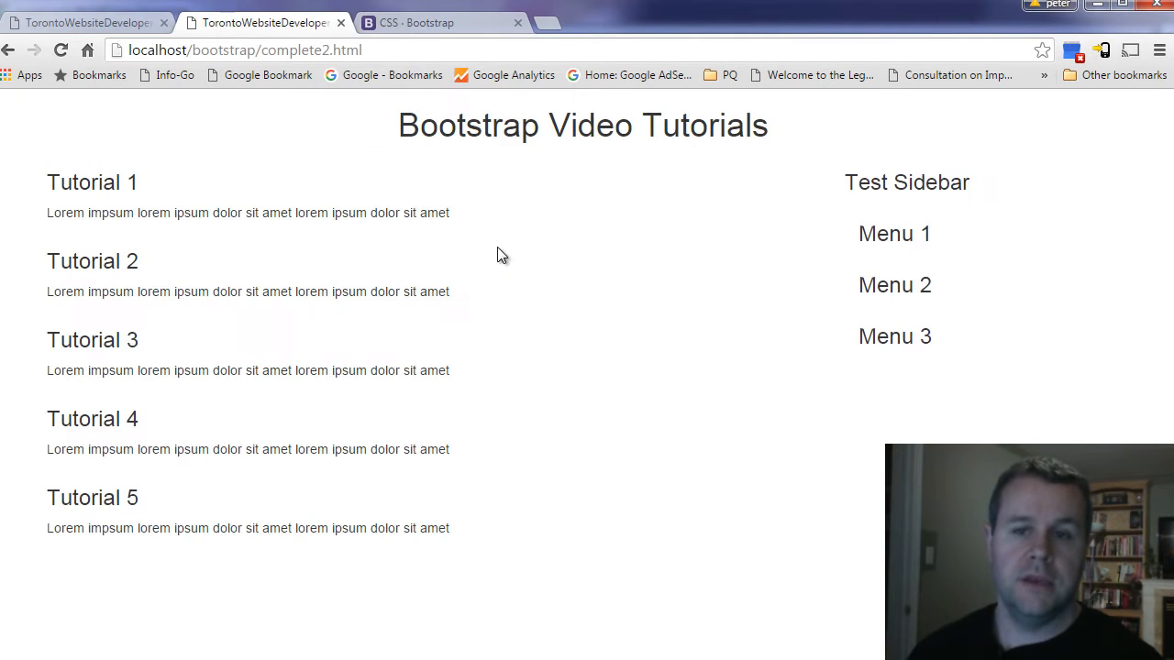
mouse_move(619, 228)
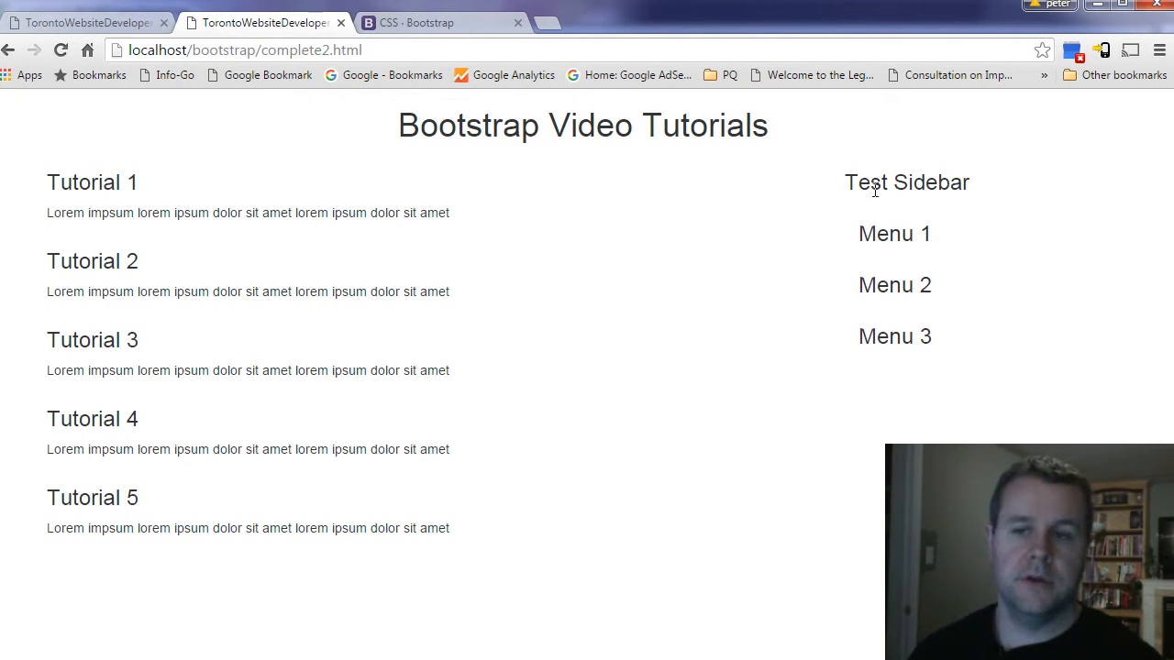
drag(843, 182, 935, 337)
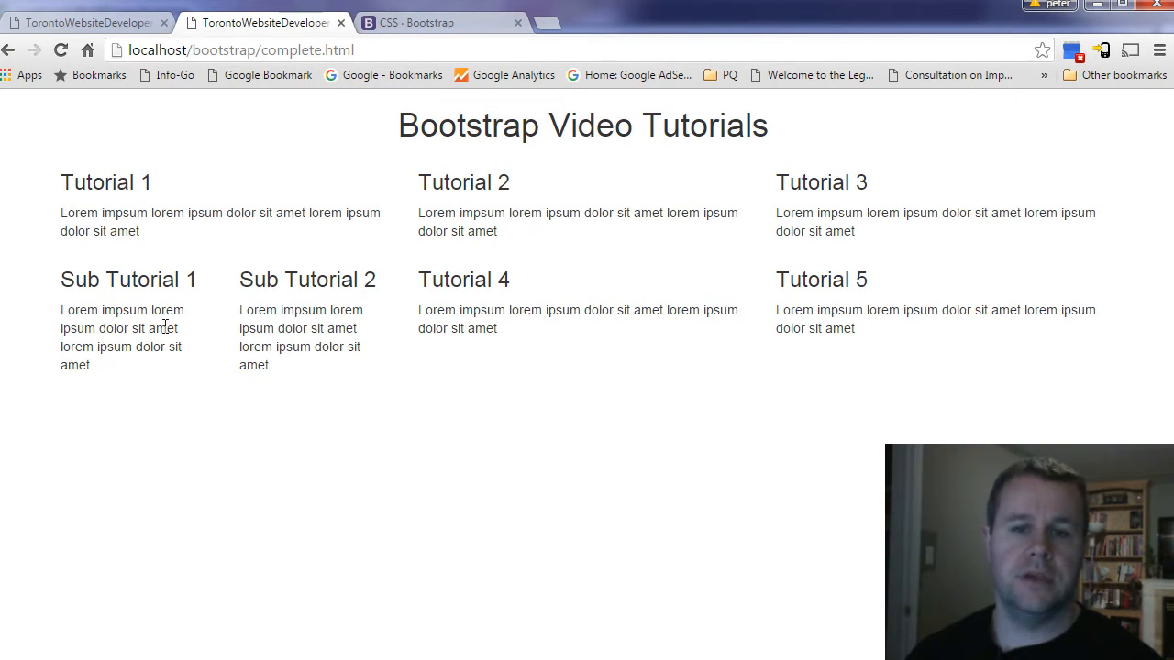
mouse_move(522, 295)
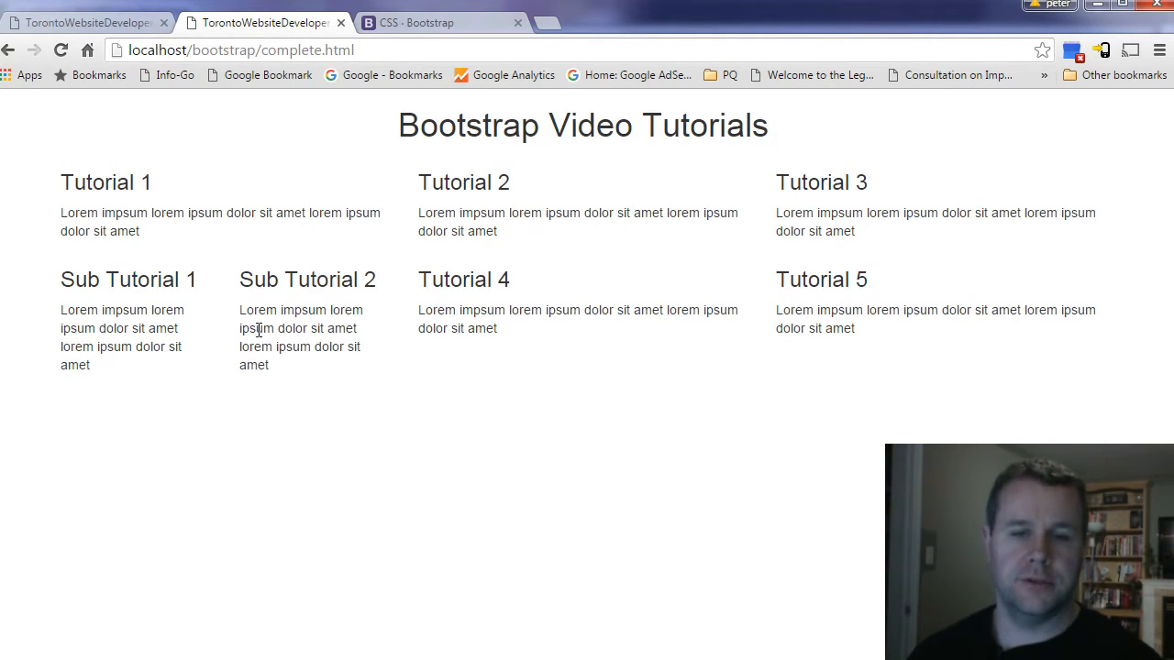
mouse_move(286, 303)
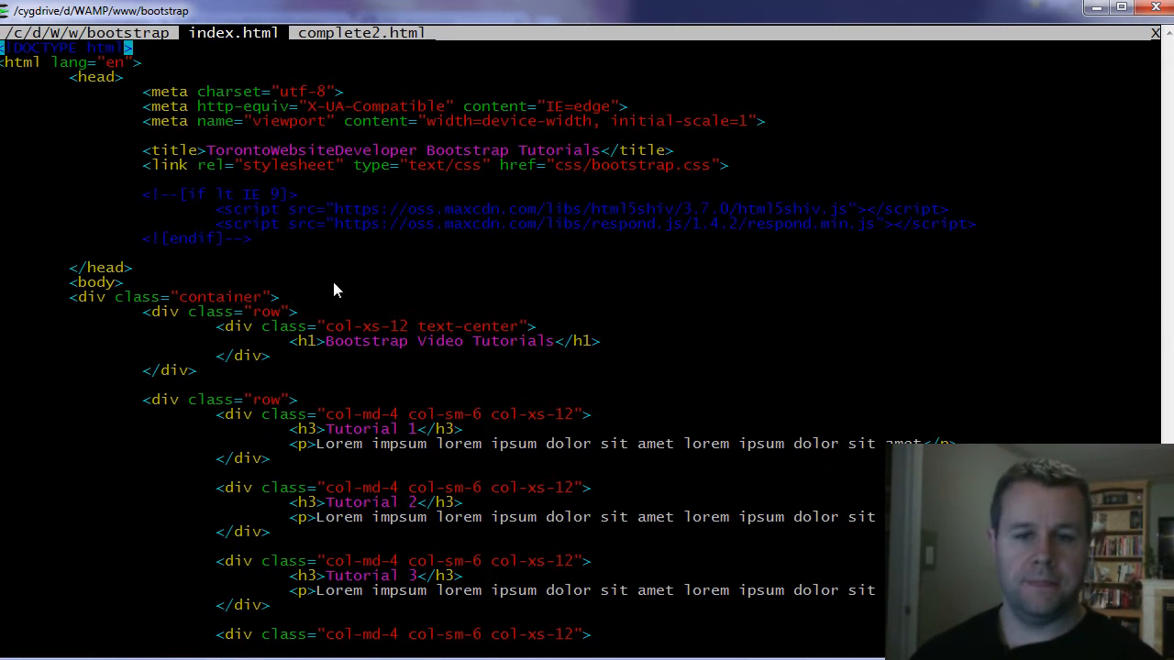
mouse_move(462, 491)
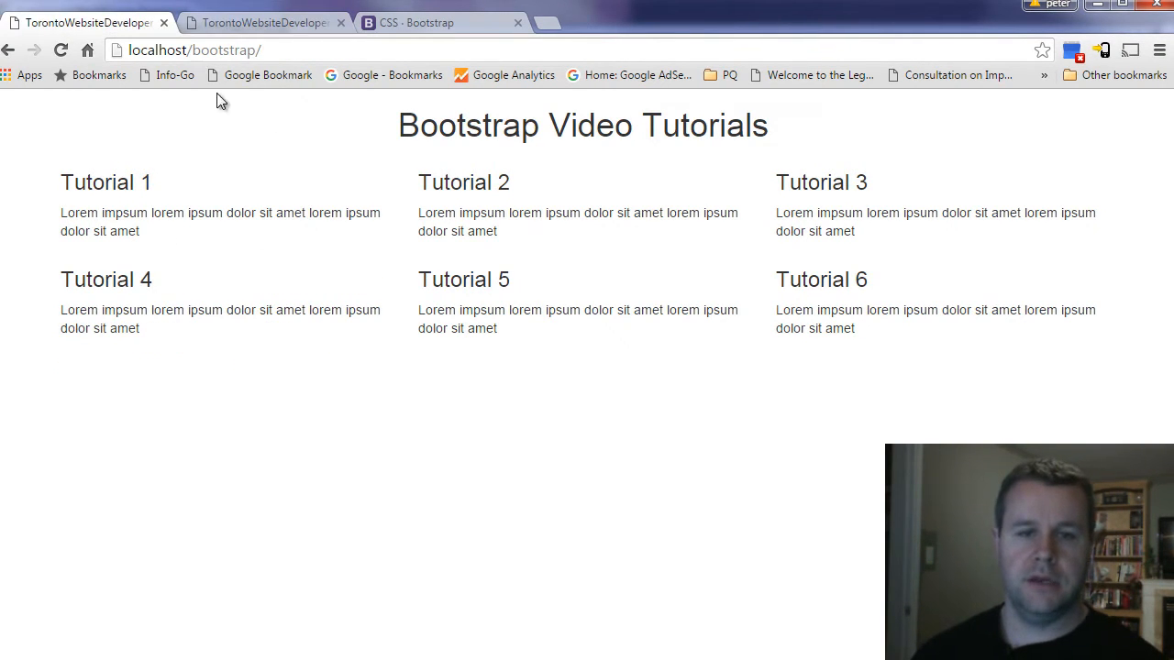
Nest a <div class="row"> inside Tutorial 1 and paste the heading and paragraph into it.
click(260, 22)
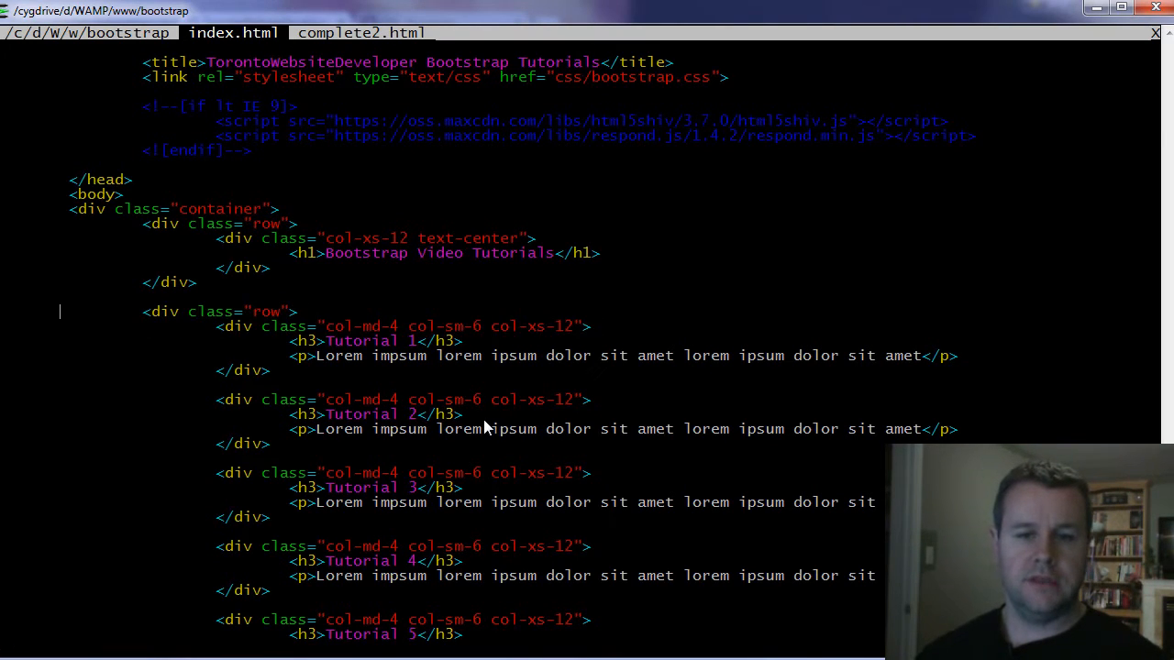
text(<div class="row">)
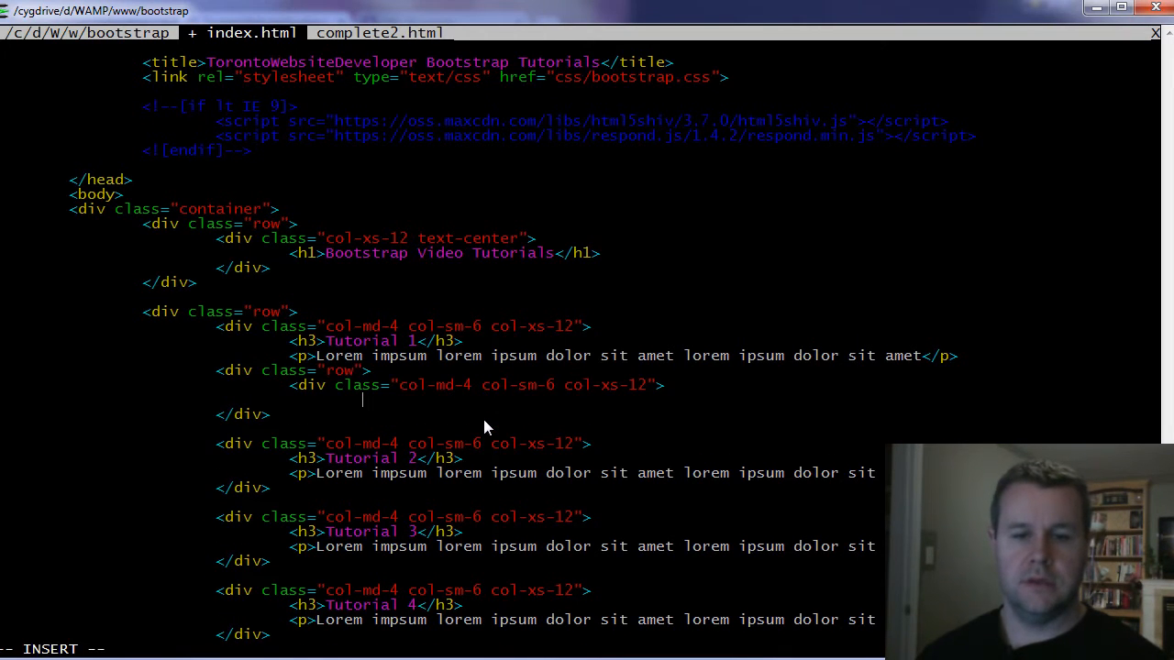
text(</)
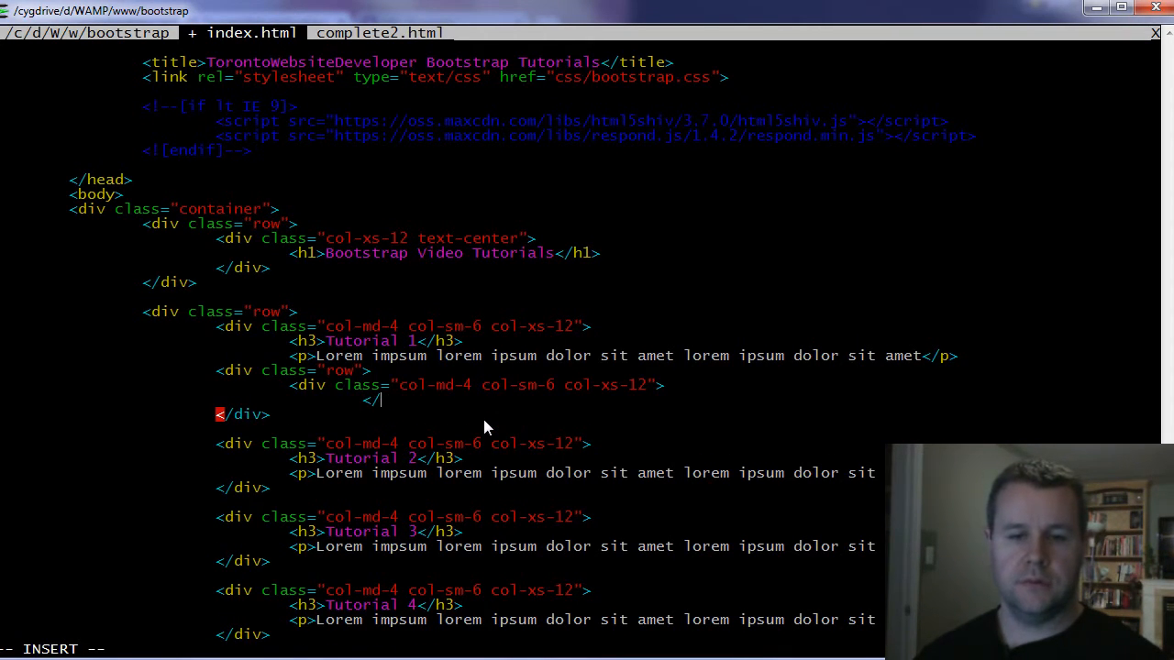
text(div>)
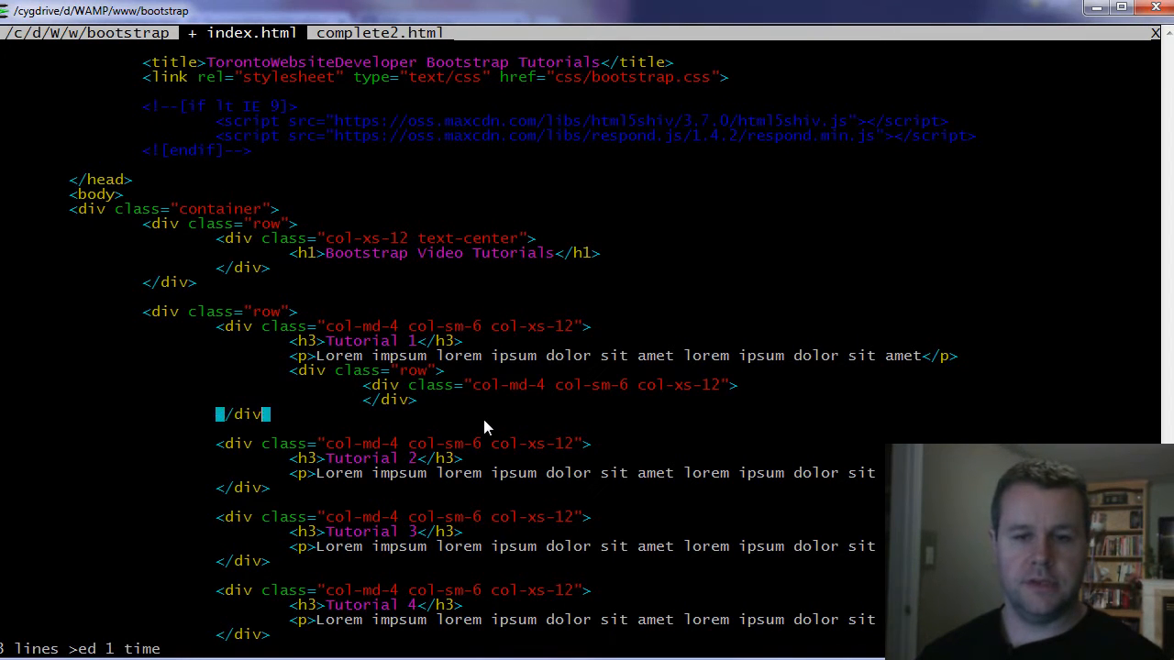
key(o)
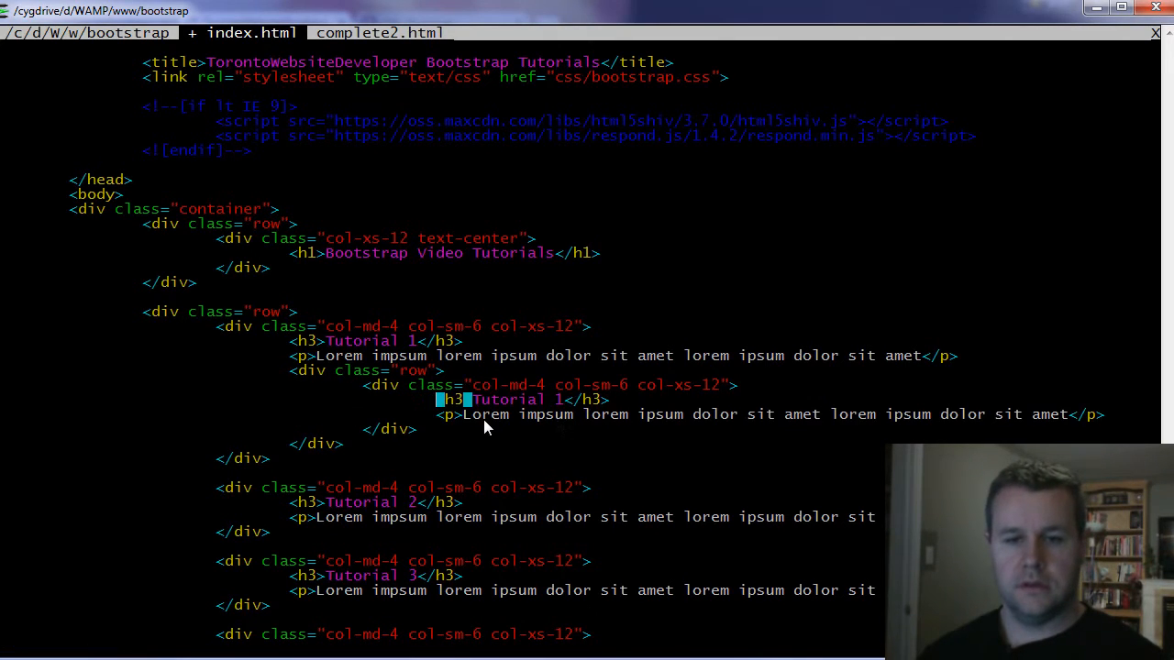
Rename the nested copies to Sub Tutorial 1 with col-xs-6 width and save index.html.
key(i)
text(Sub )
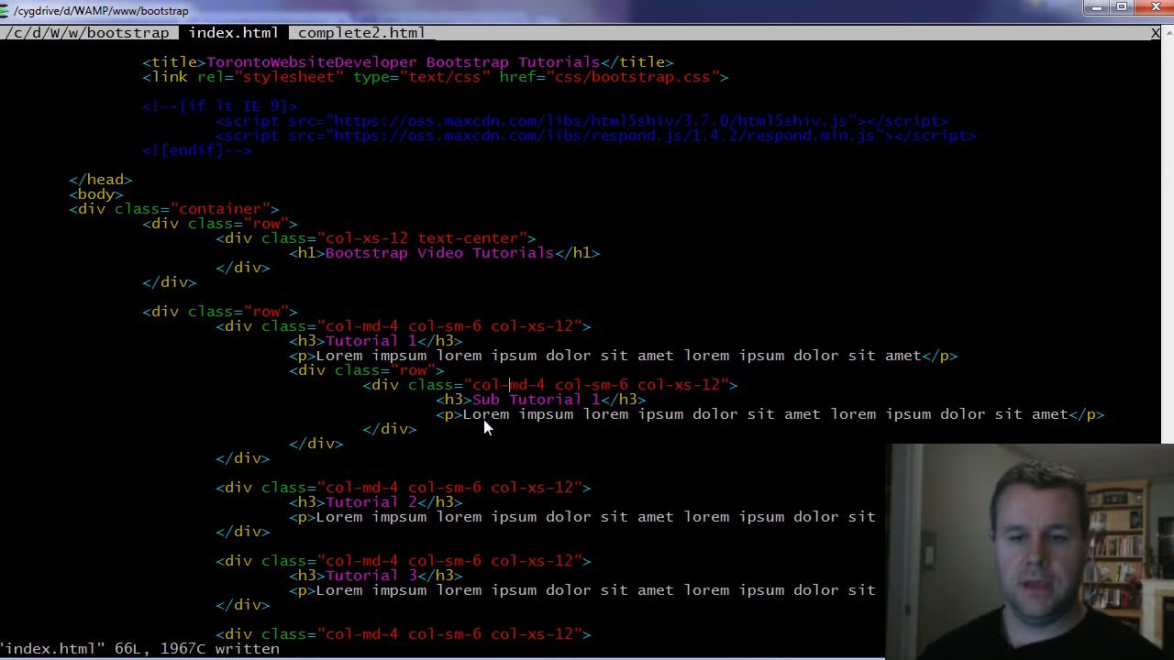
key(i)
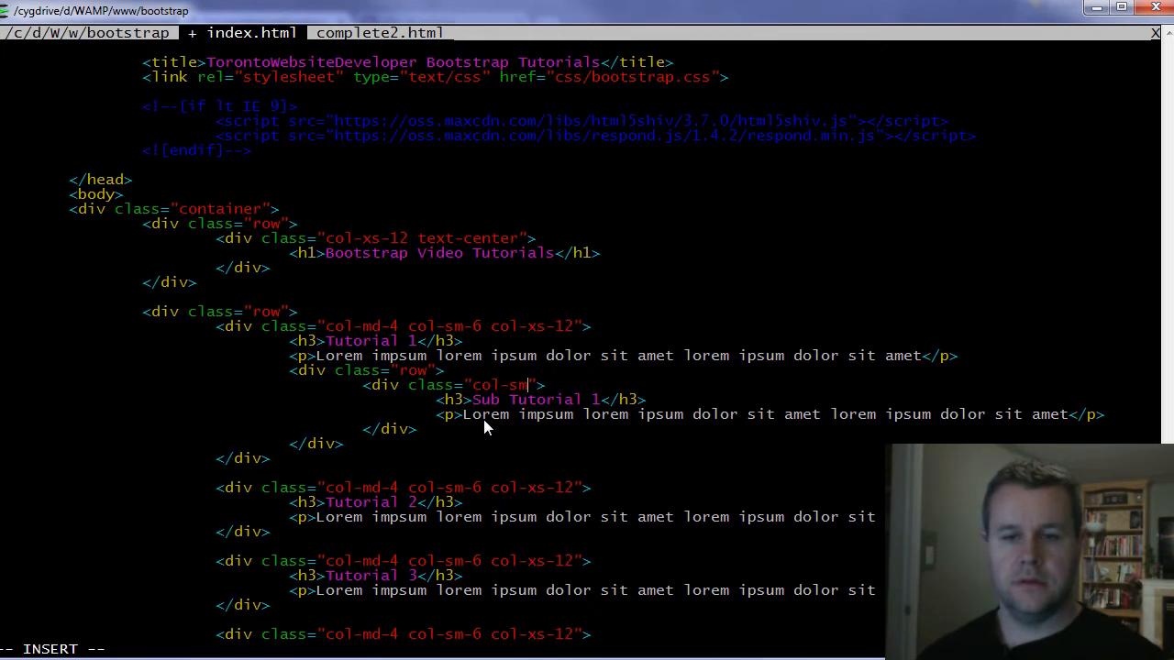
text(xs-6)
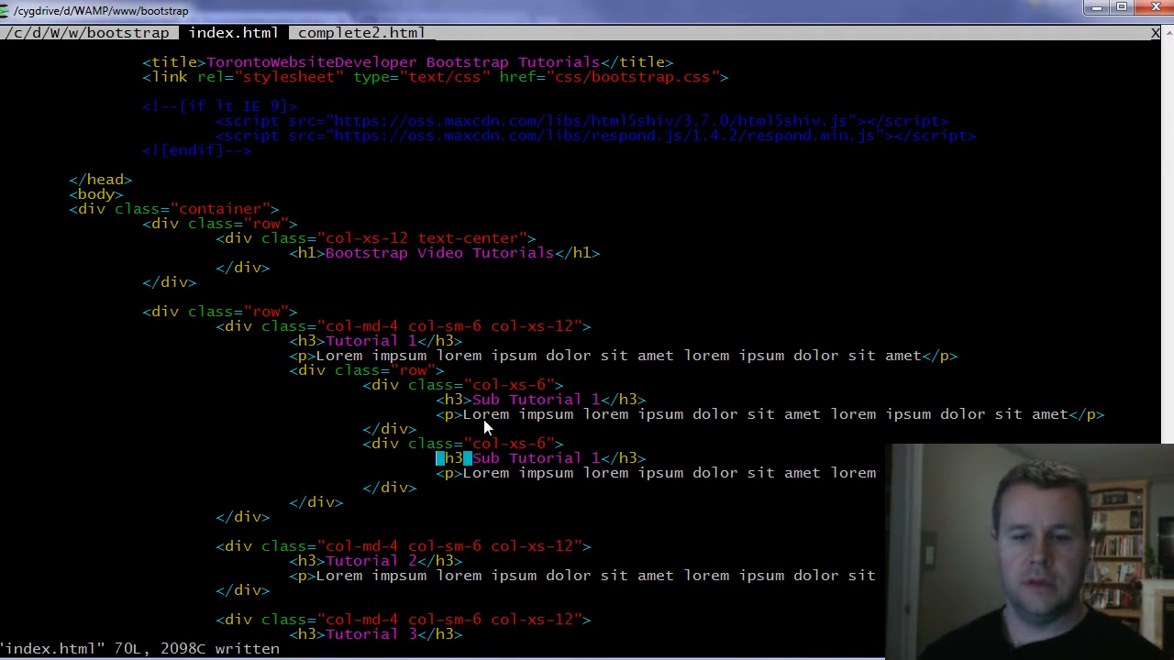
scroll(down, 3)
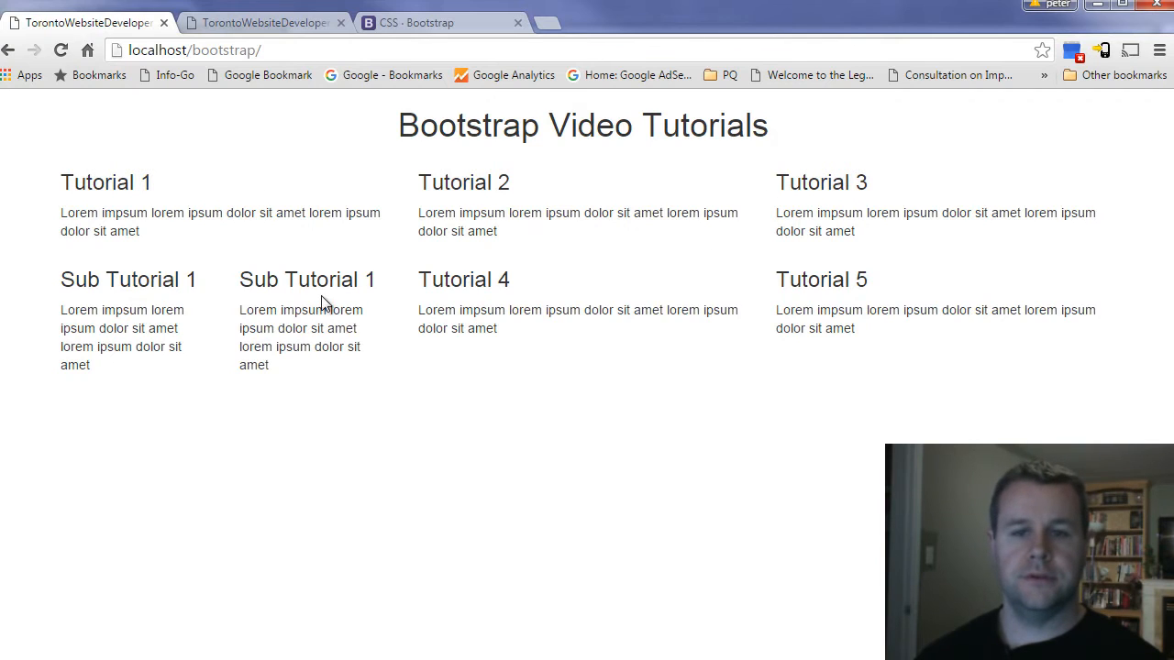
mouse_move(425, 308)
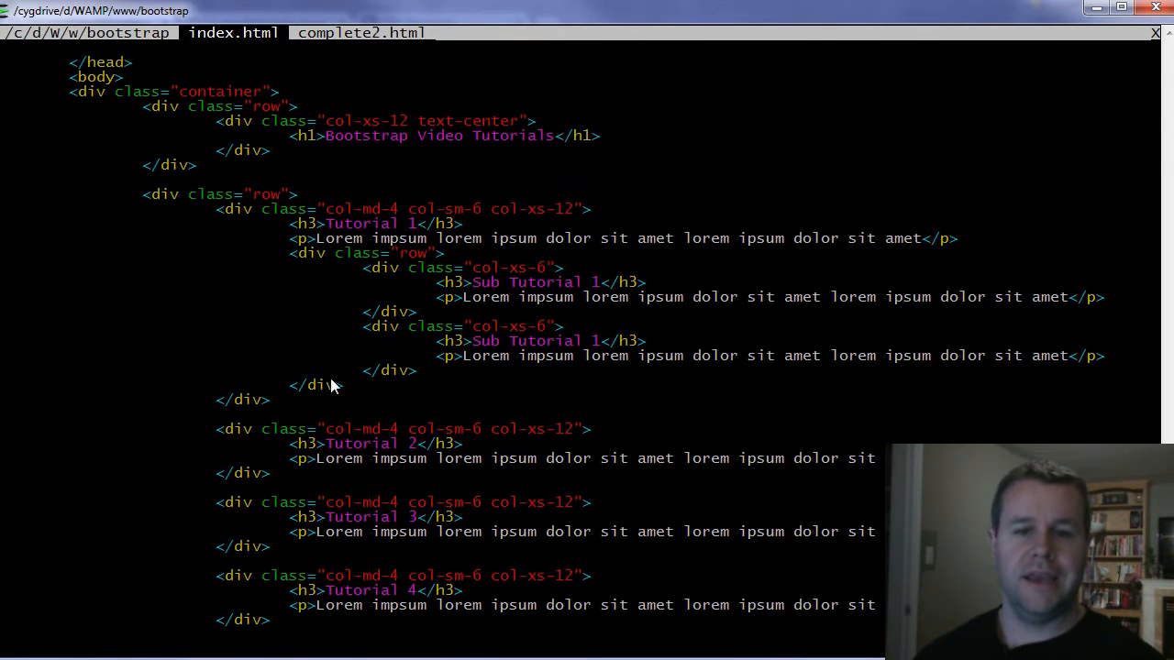
mouse_move(363, 220)
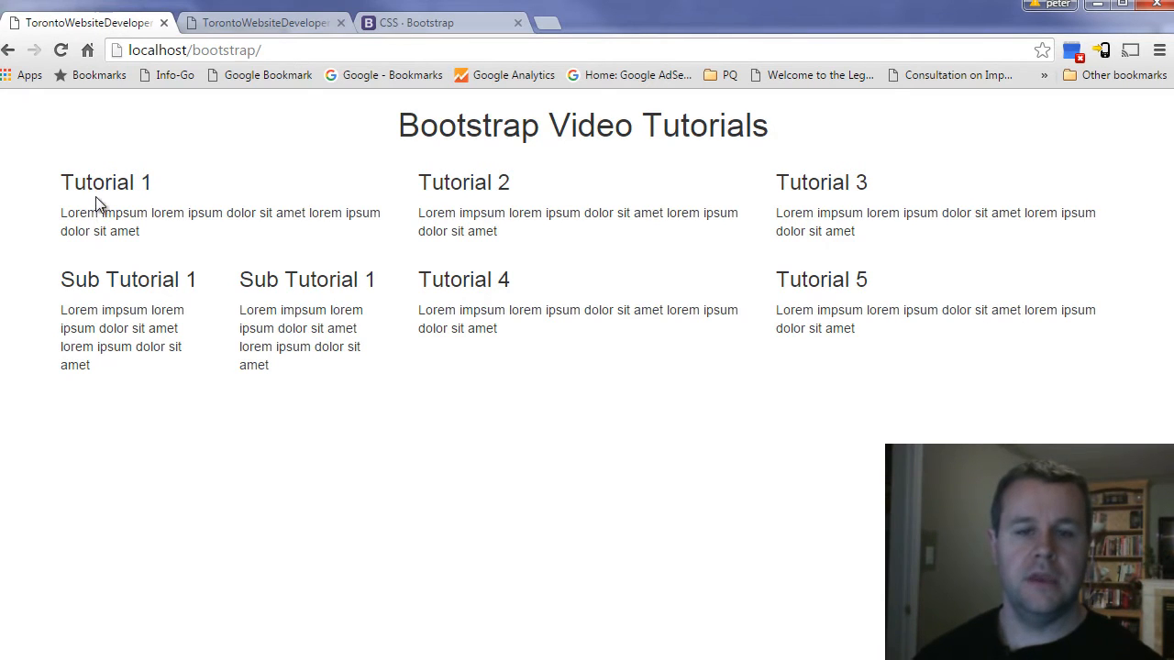
mouse_move(220, 486)
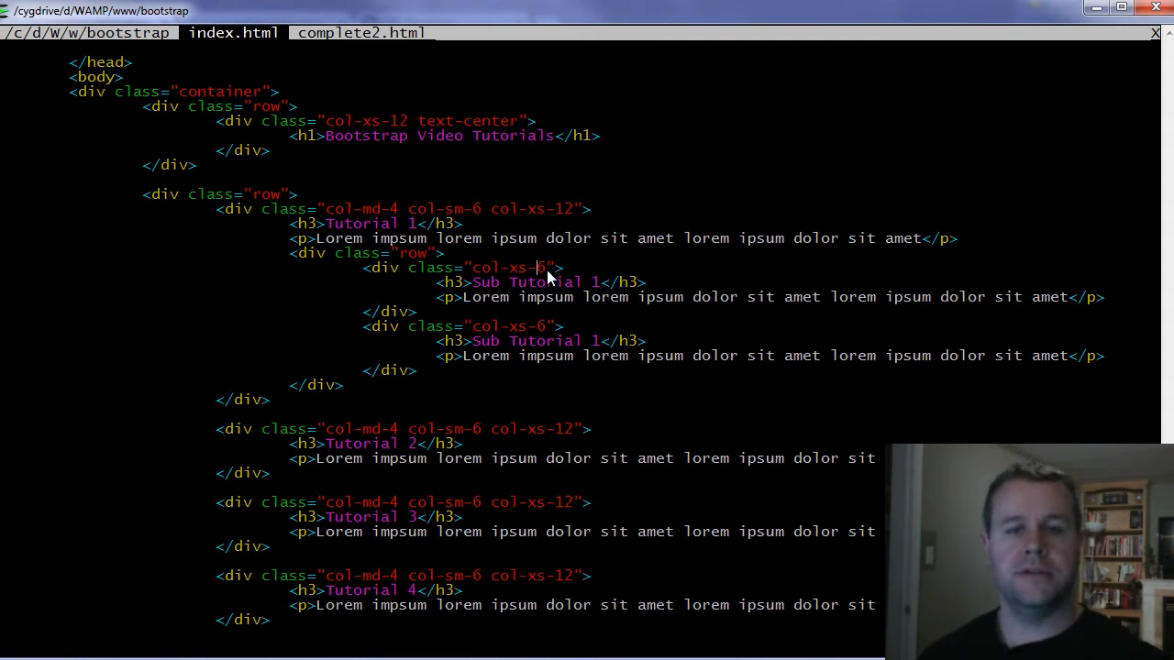
mouse_move(499, 290)
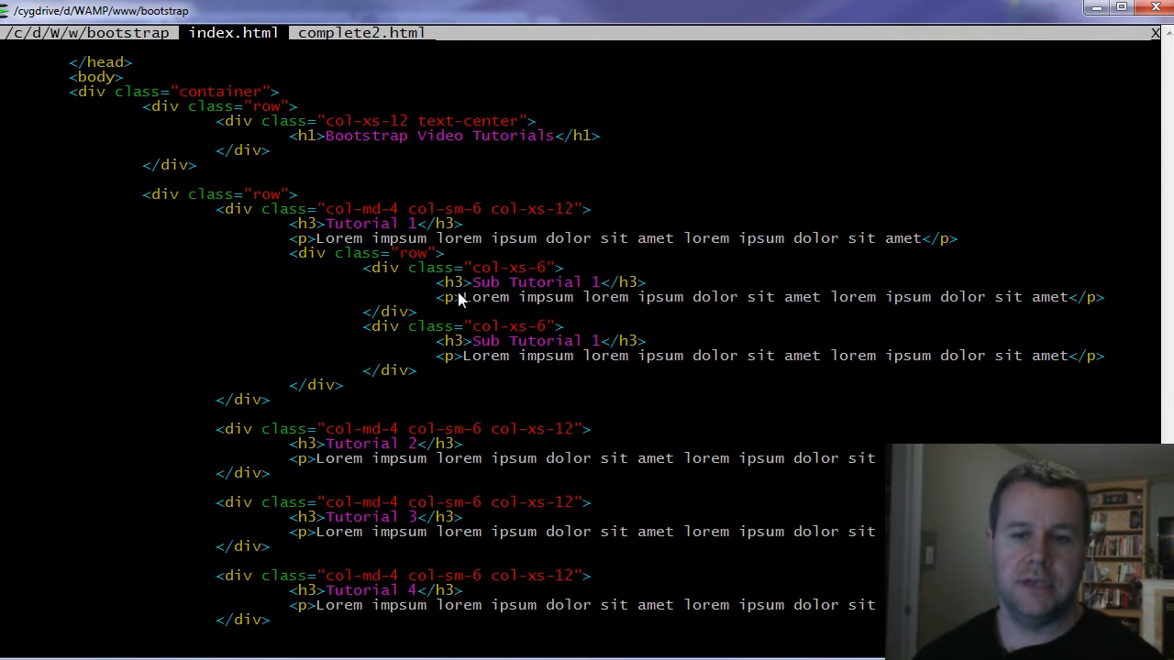
mouse_move(327, 264)
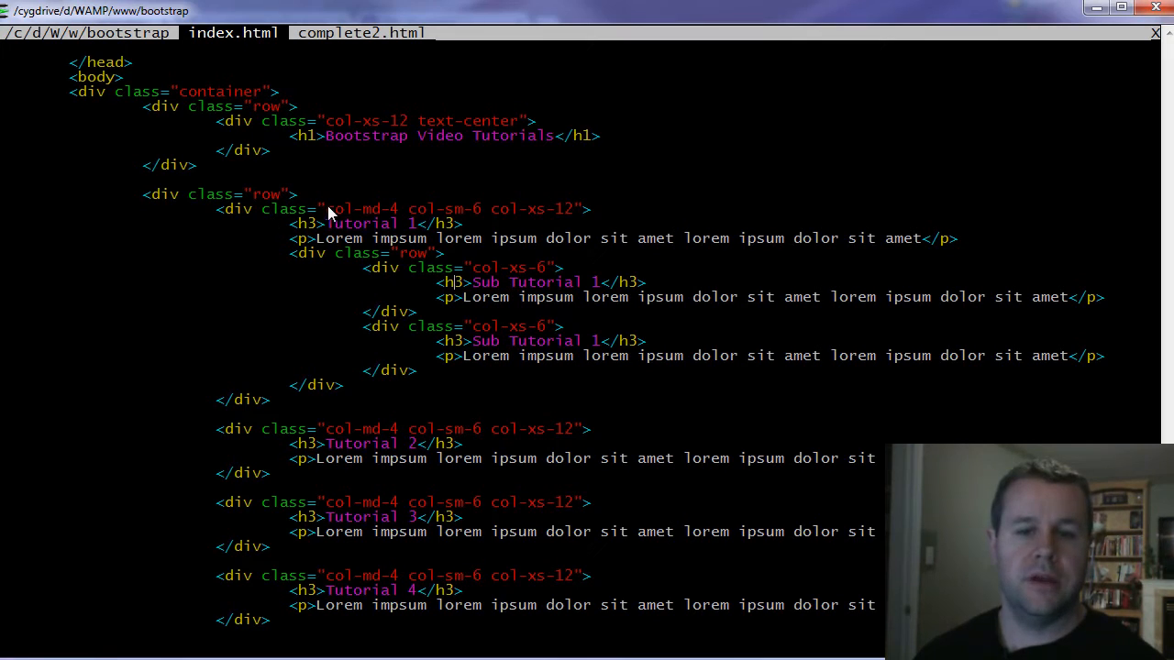
Review the nested col-xs-6 row markup in index.html.
drag(327, 209, 400, 209)
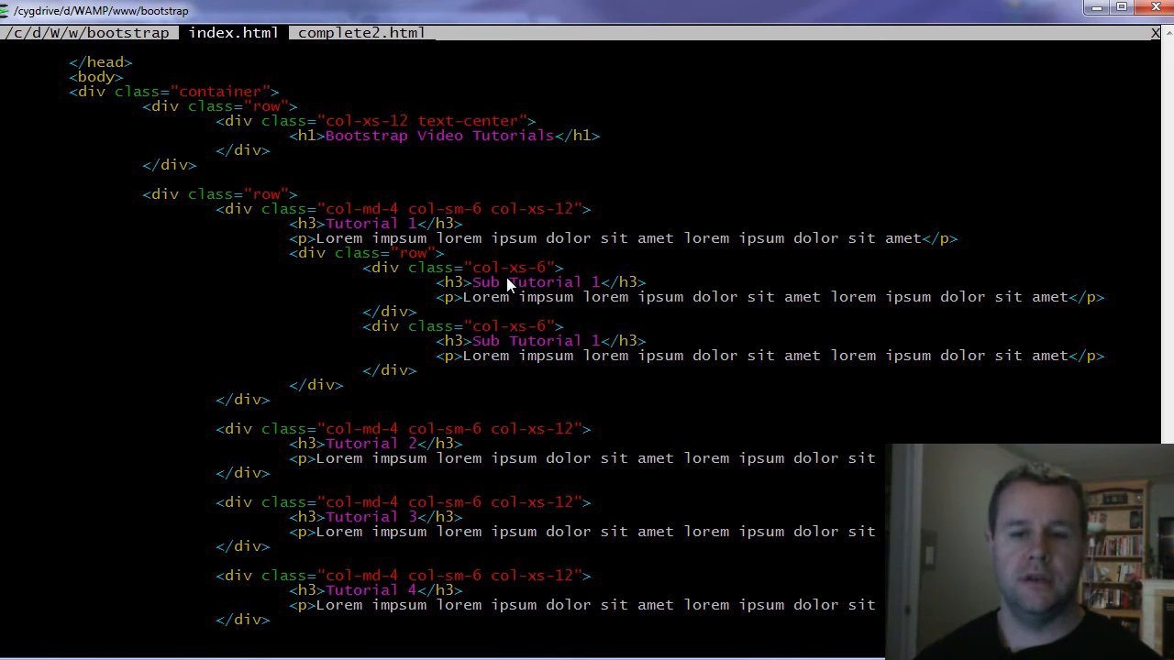
mouse_move(431, 264)
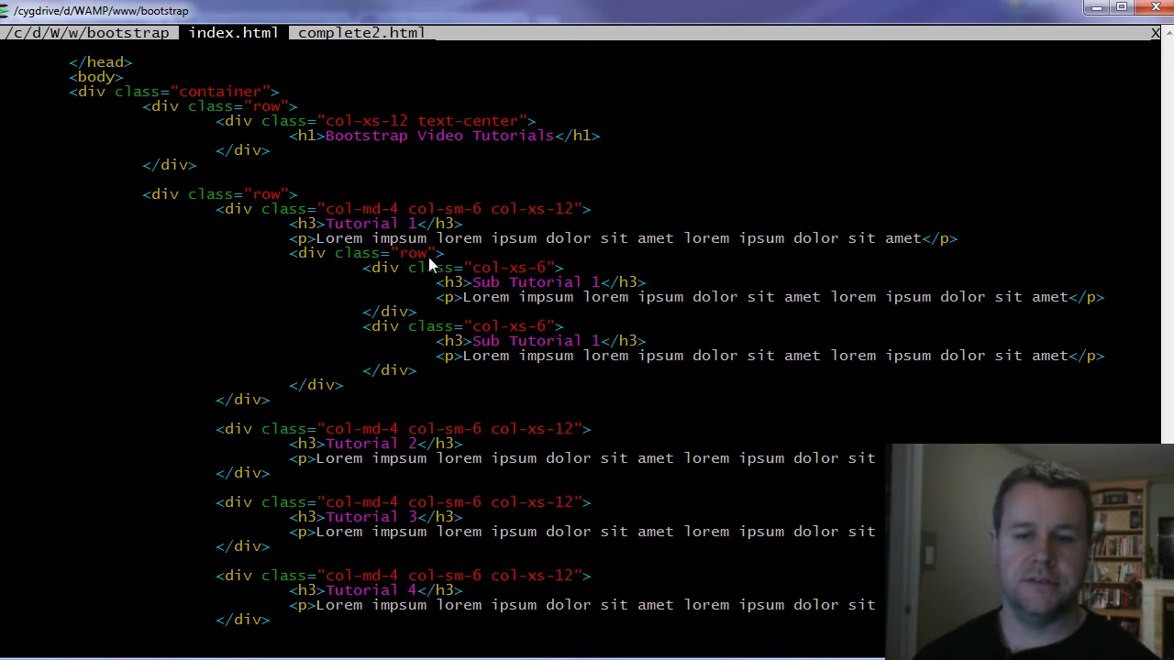
mouse_move(398, 385)
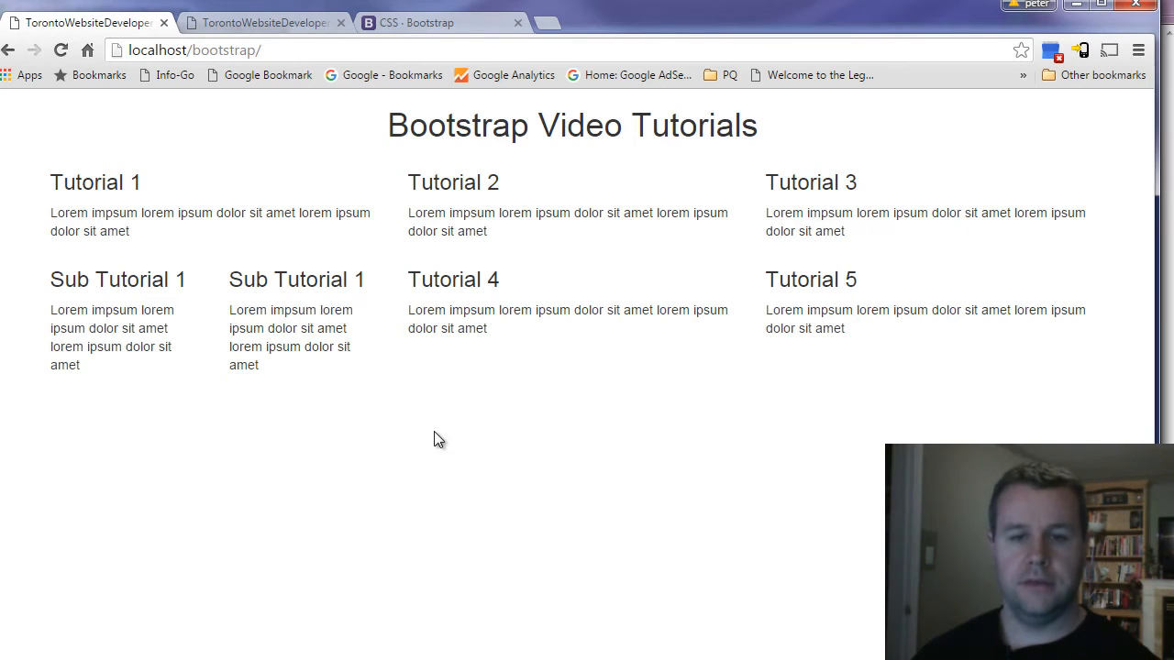
click(260, 22)
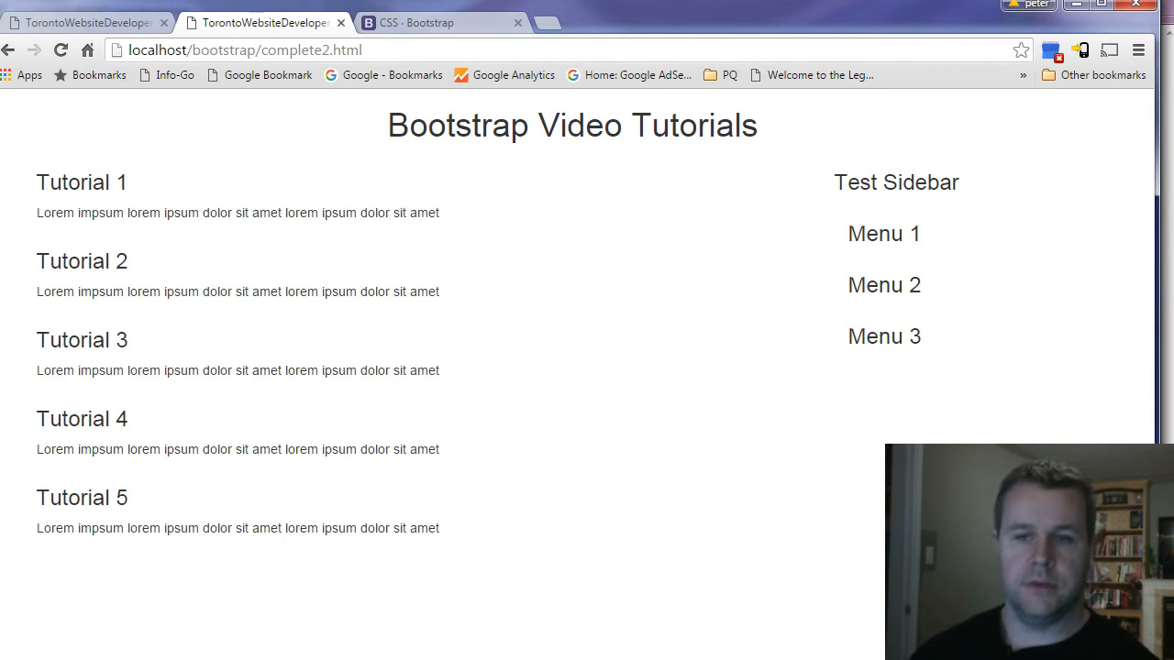
mouse_move(924, 226)
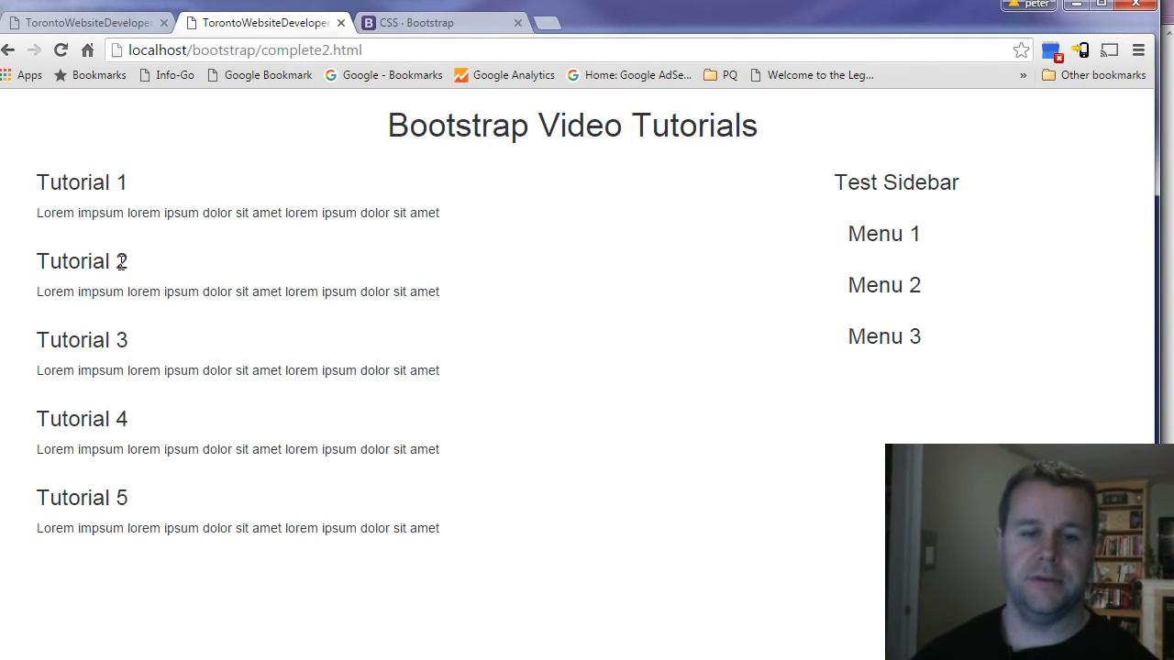
mouse_move(778, 286)
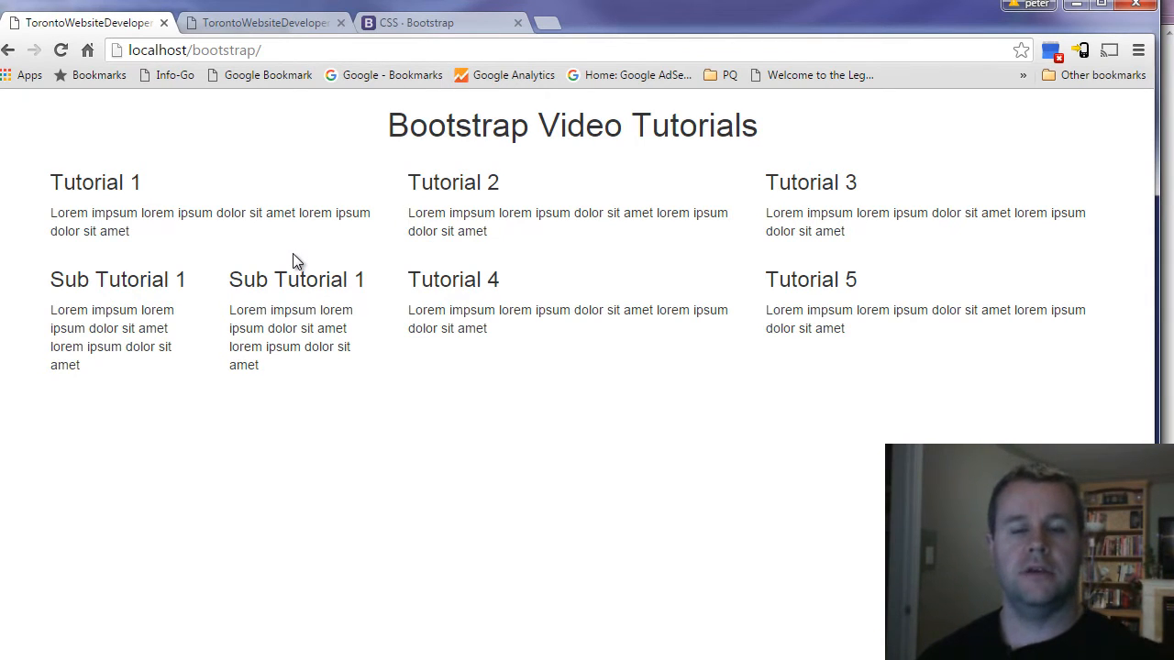
mouse_move(392, 282)
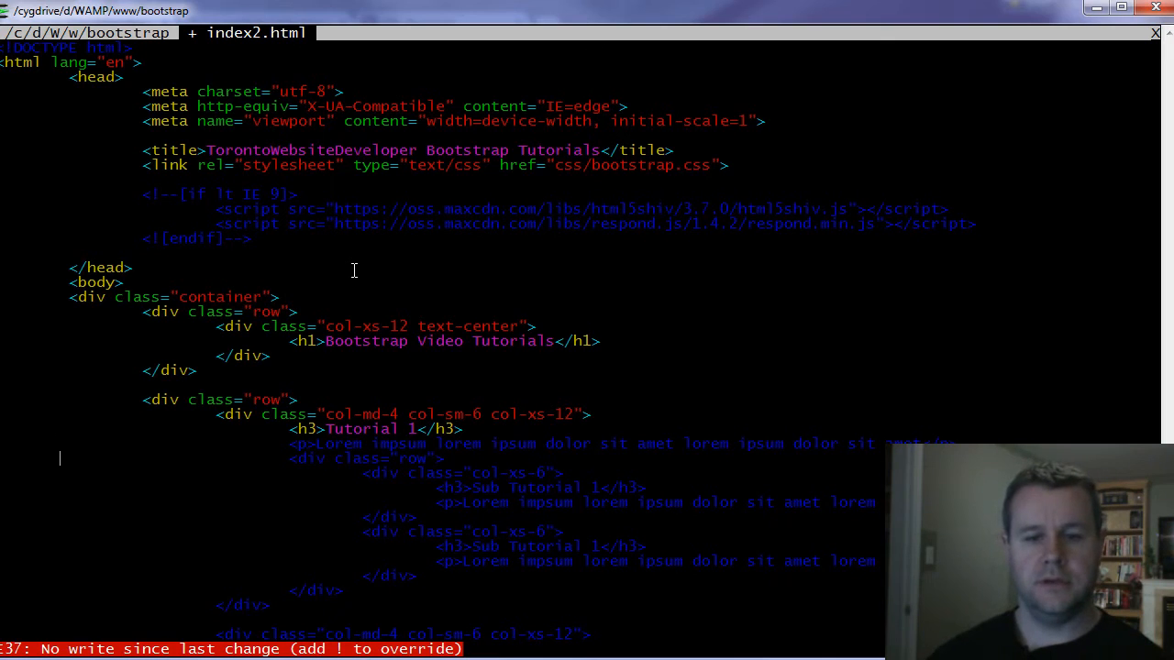
Delete the nested Sub Tutorial row from index2.html, leaving five plain tutorial columns.
scroll(down, 3)
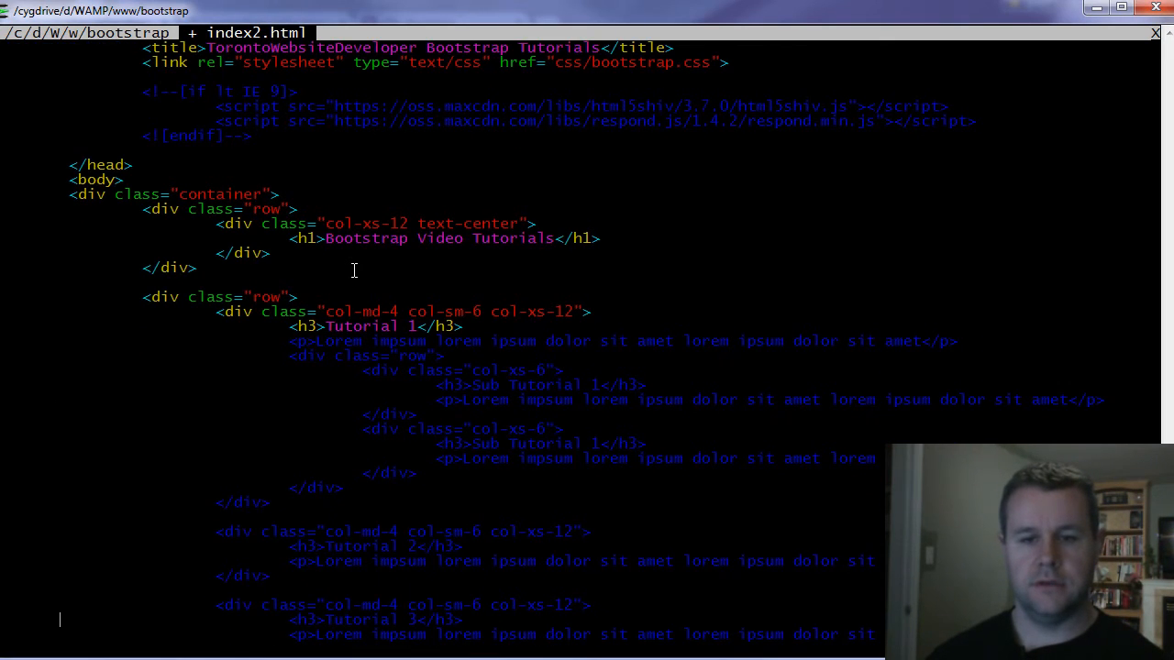
key(V)
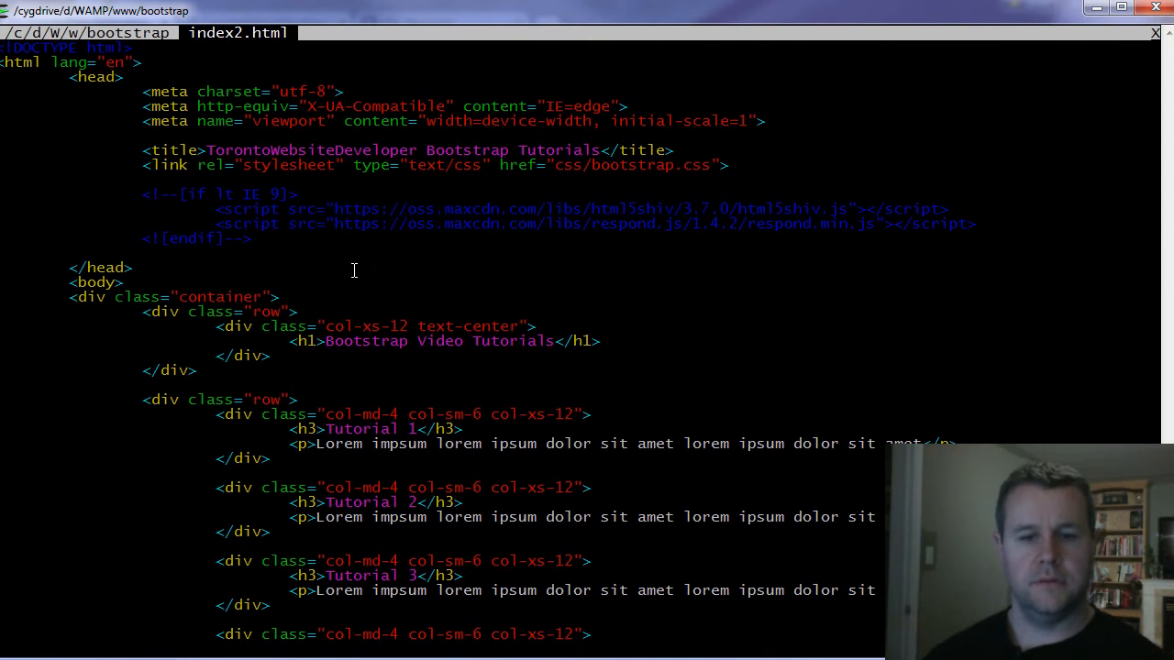
scroll(down, 3)
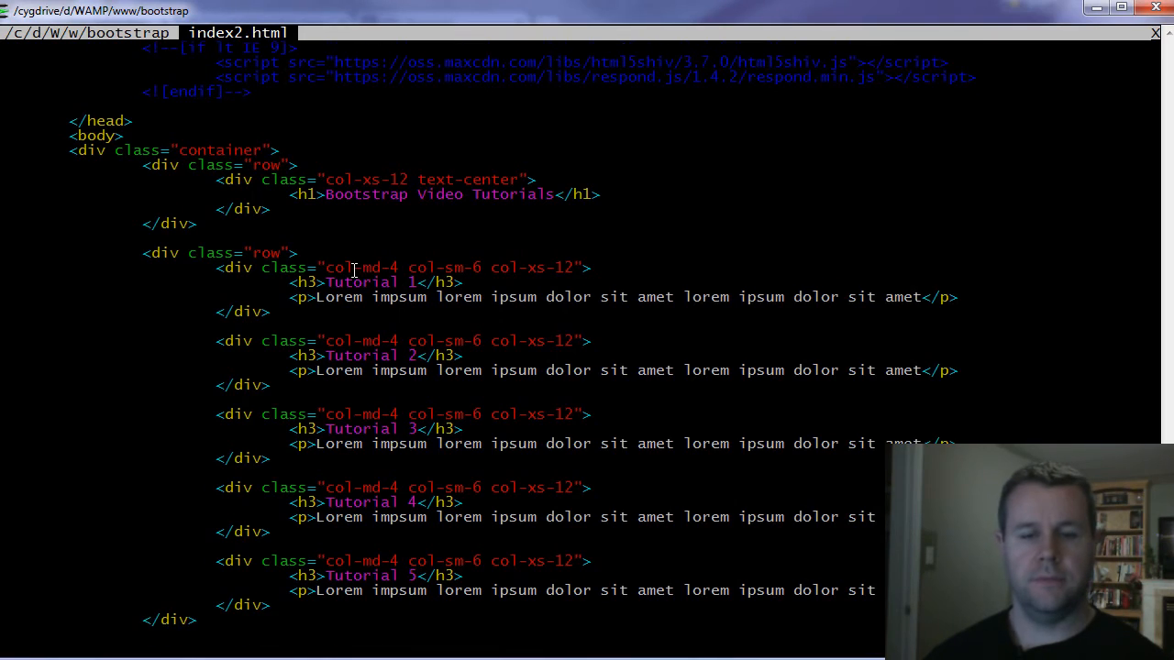
scroll(down, 3)
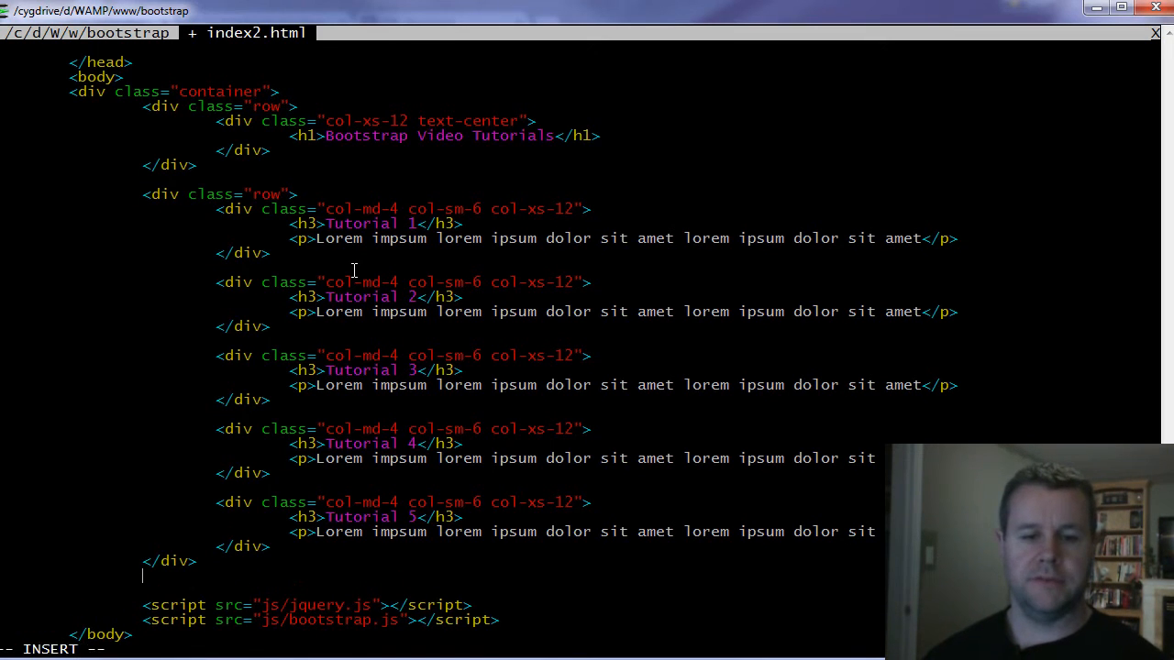
Add a col-xs-3 sidebar div and mark the tutorial row col-xs-9 in index2.html.
text(<)
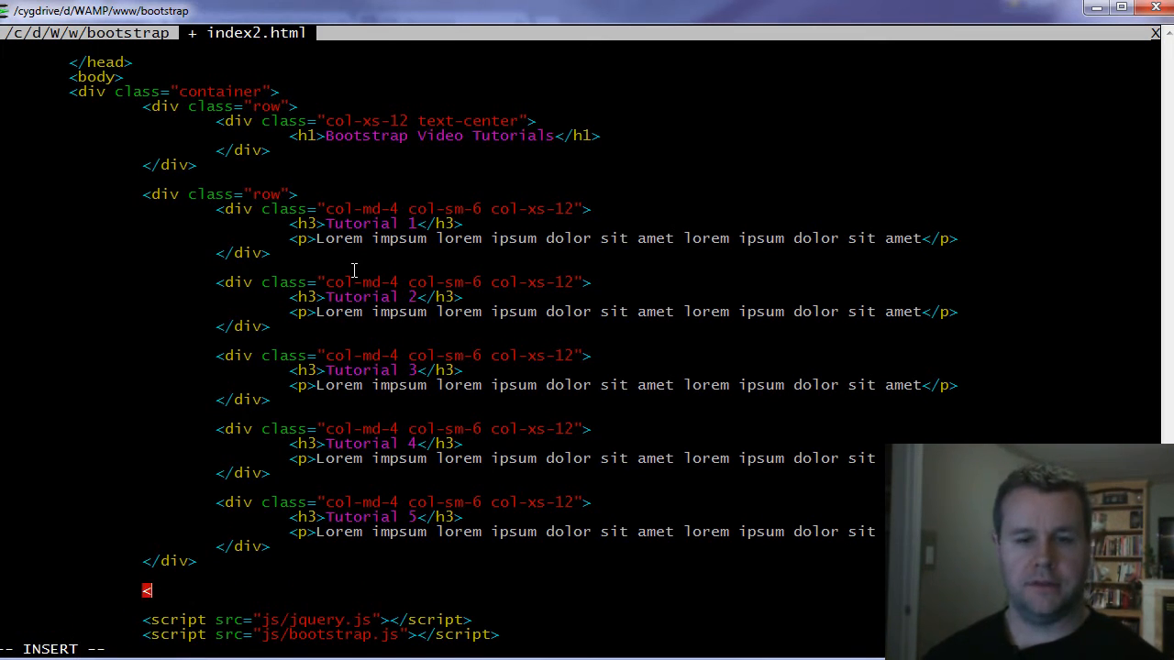
text(div class="row)
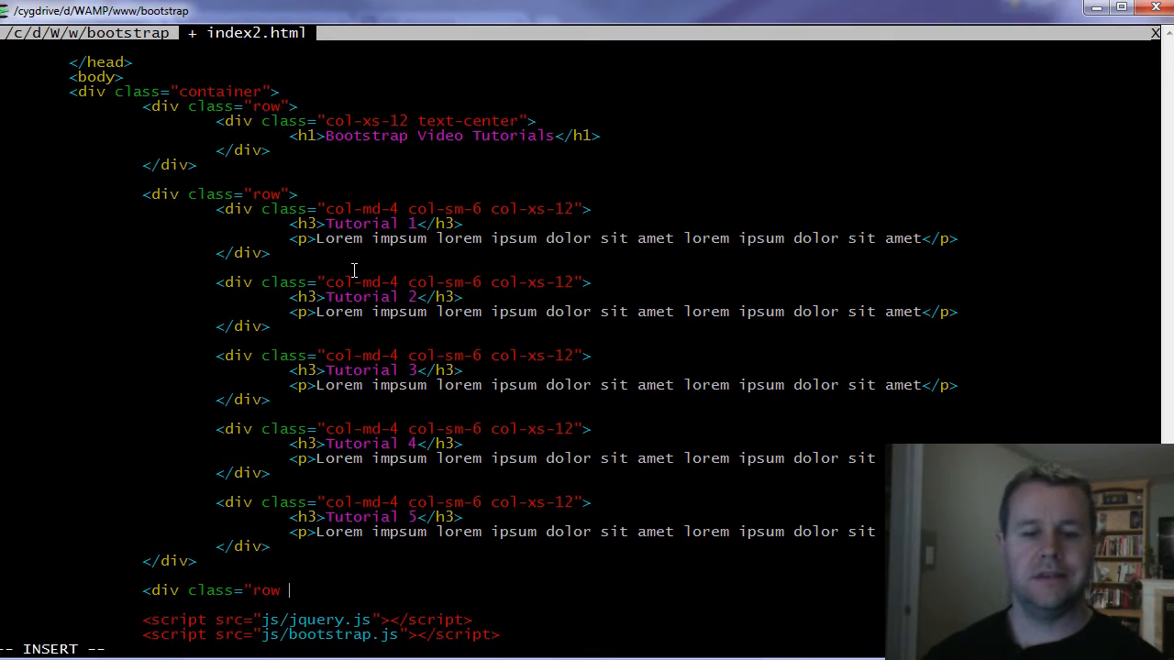
text(col-)
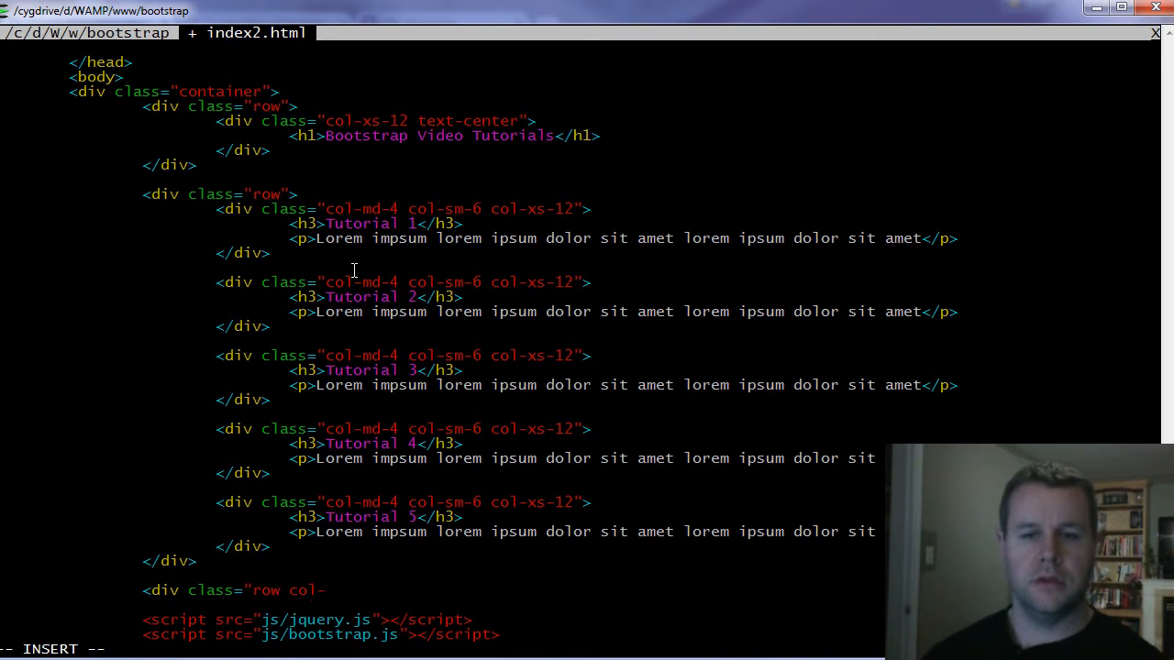
text(xs-)
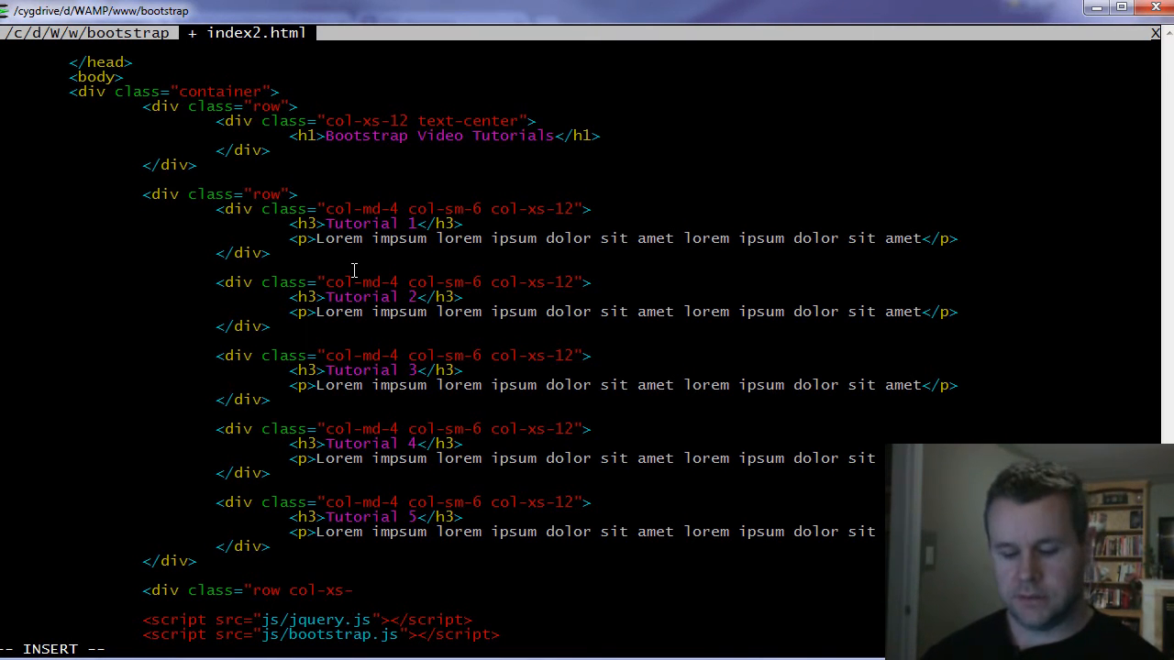
text(3")
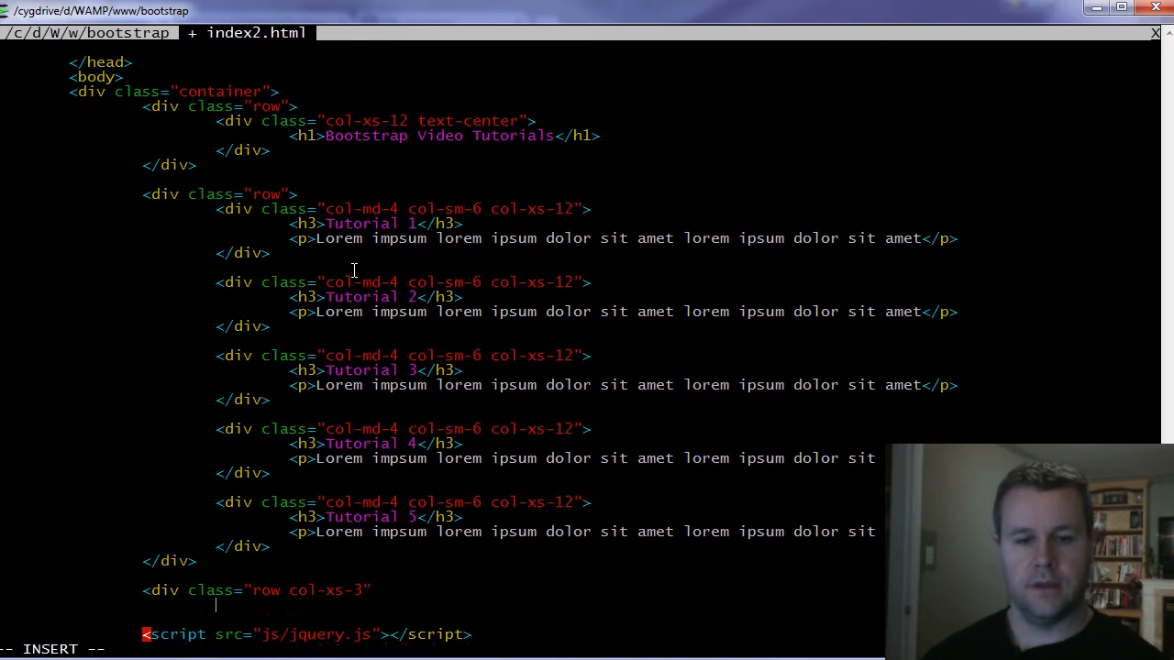
text(<)
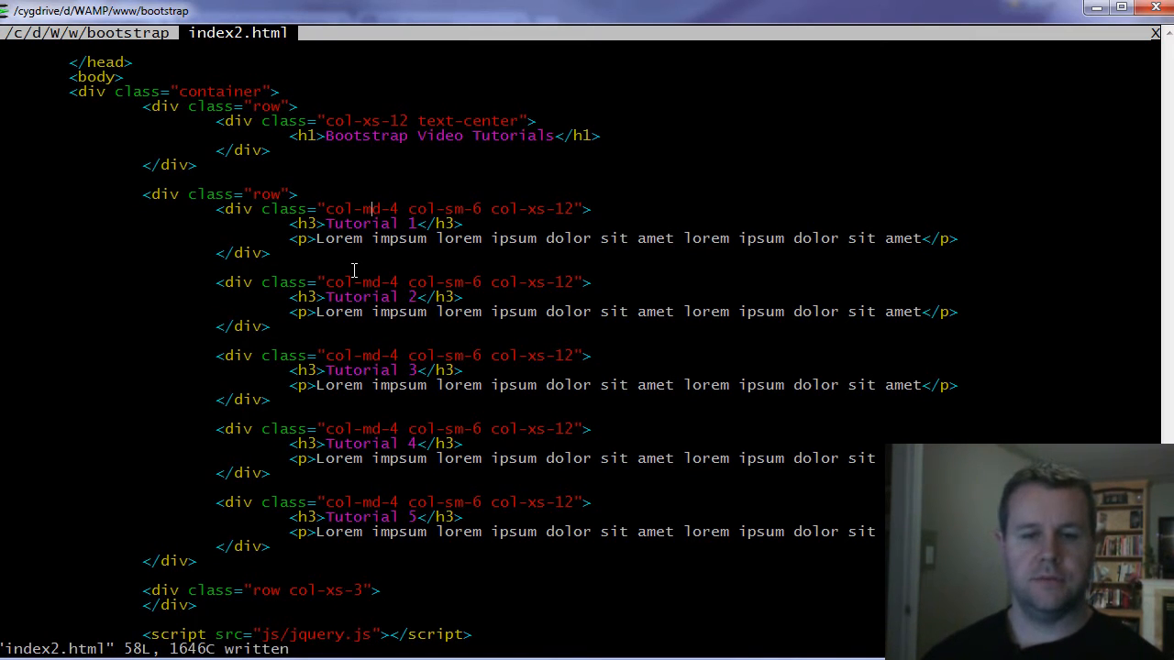
text(c)
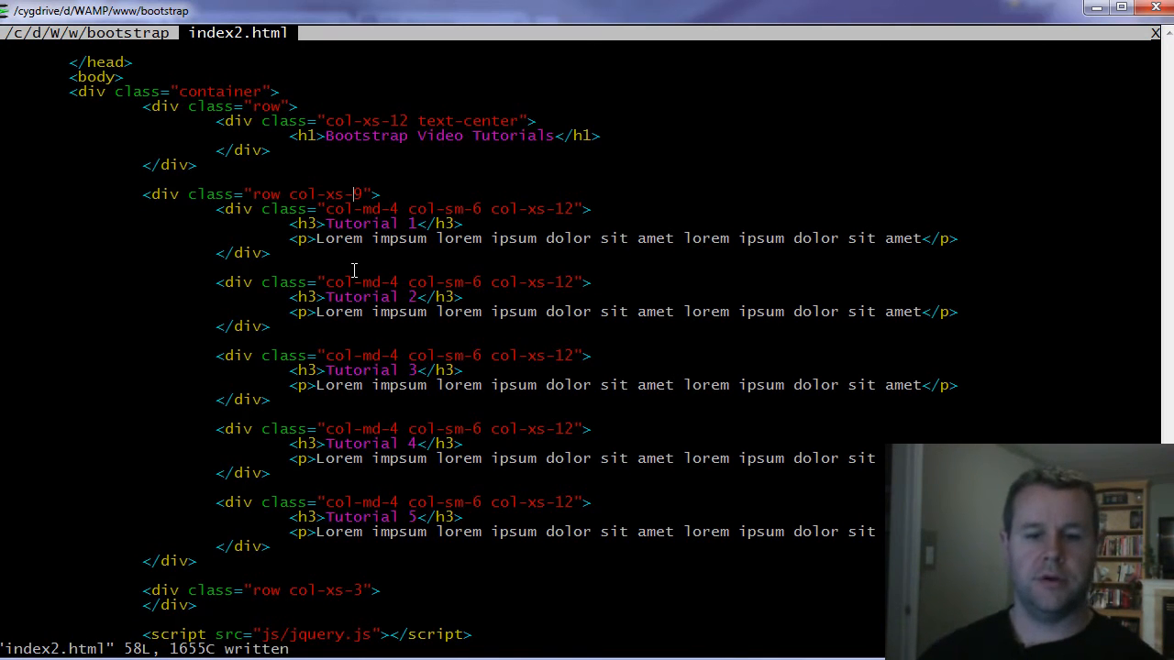
text(9)
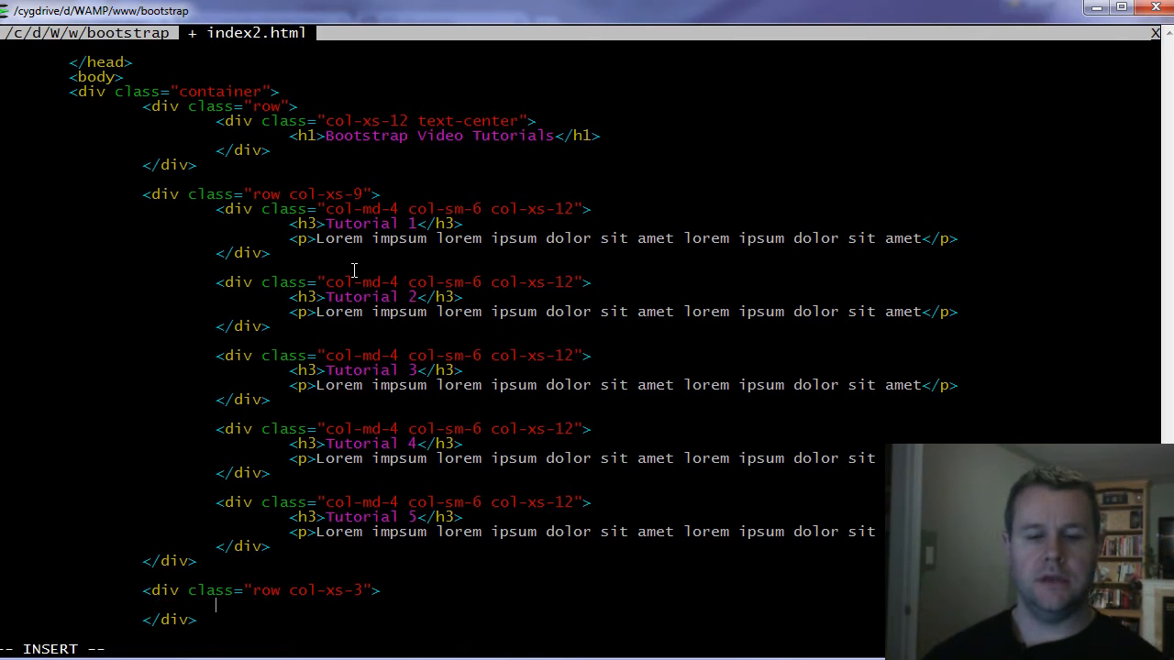
Write a Sidebar heading inside the new col-xs-3 div.
text(<h3)
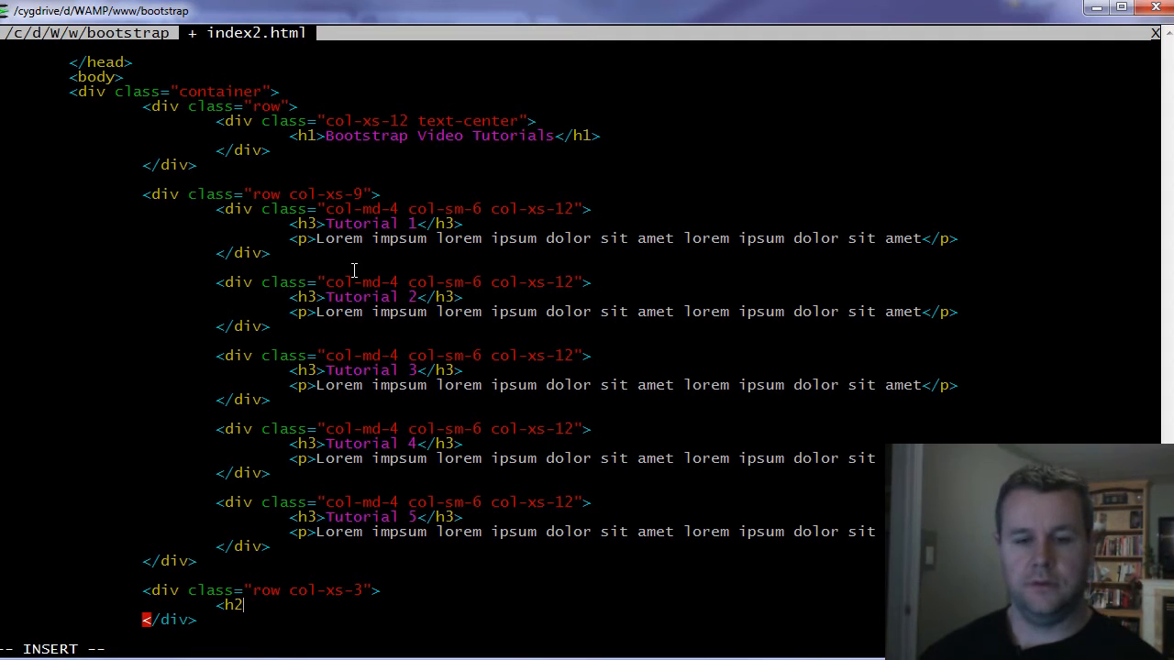
text(>Side)
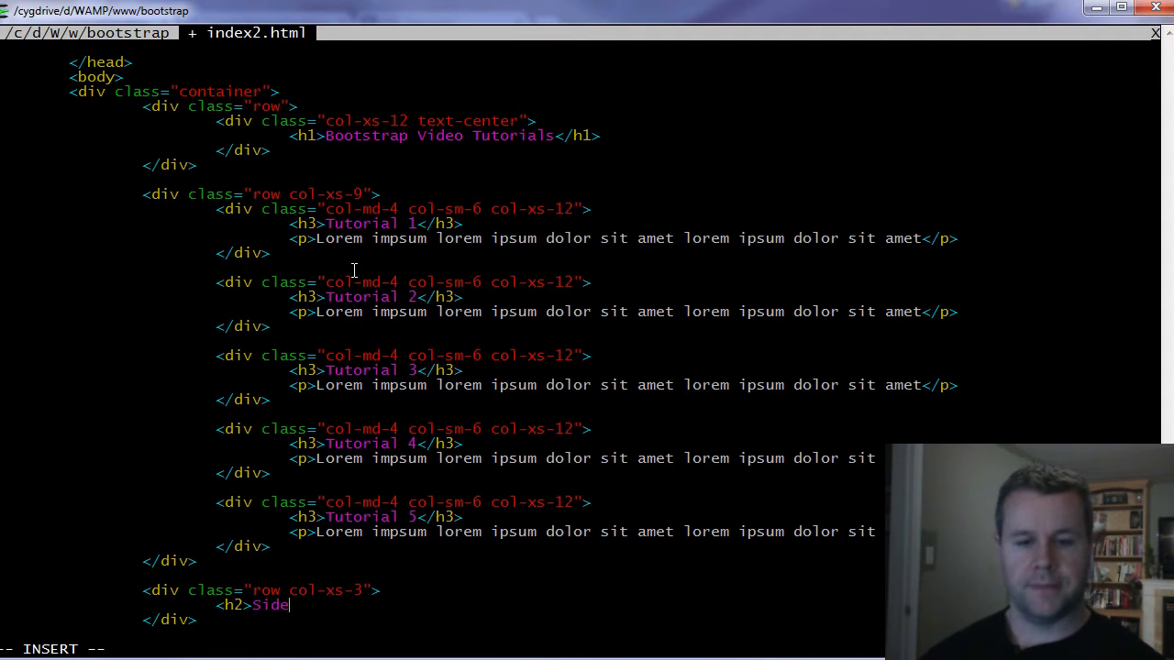
text(bar)
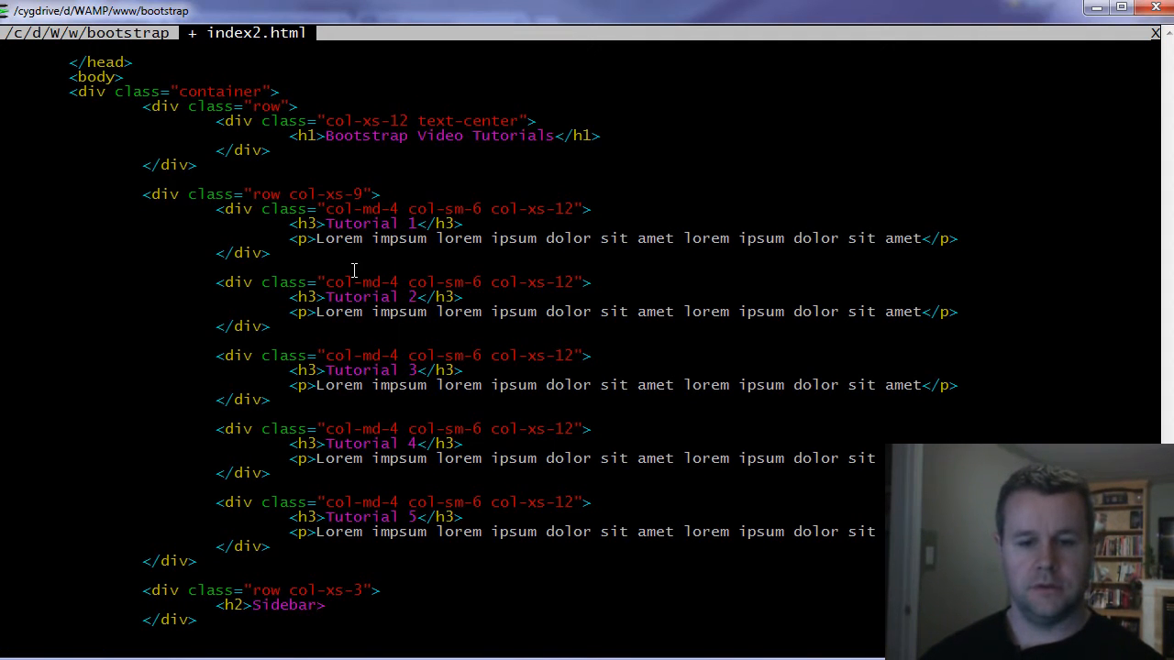
text(</h2>)
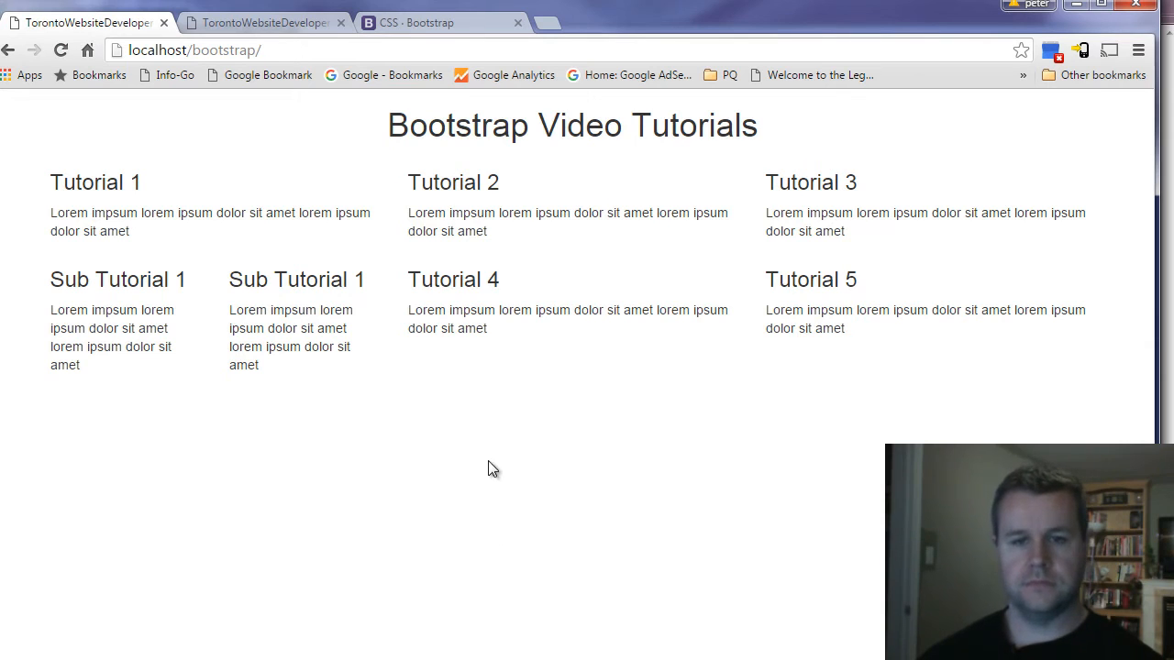
Load localhost/bootstrap/index2.html showing the Sidebar beside the tutorial grid.
text(index2.html)
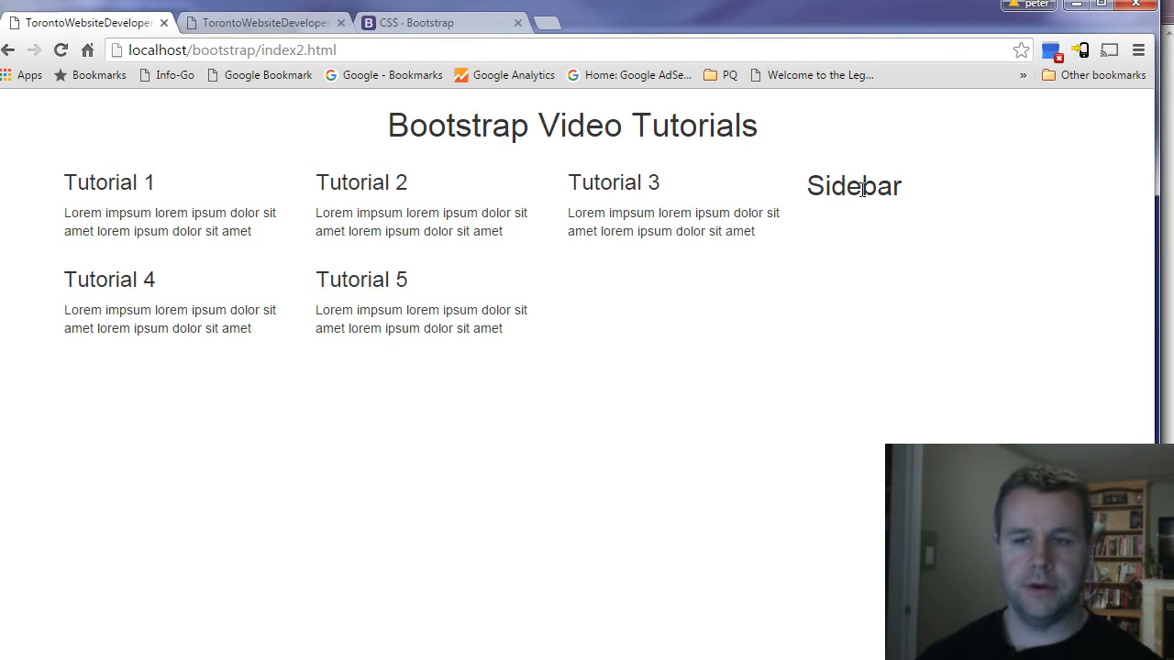
mouse_move(163, 188)
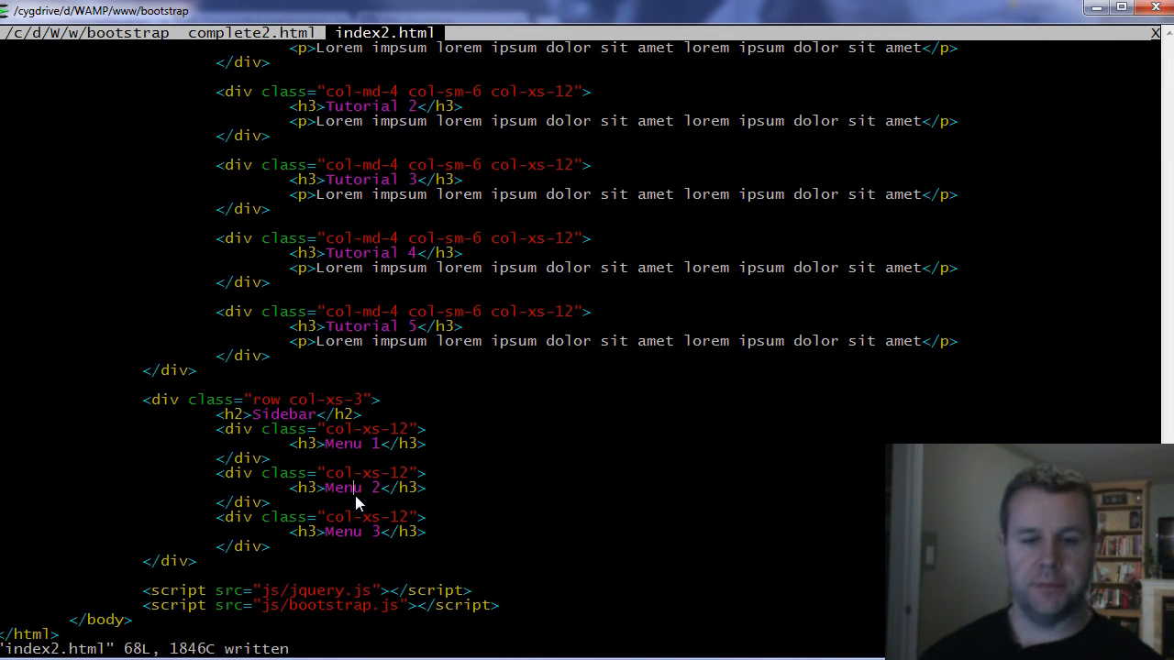
Add col-xs-12 Menu 1–3 entries to the sidebar and a col-xs-pull-9 class on its div.
text(col-xs-pull-9)
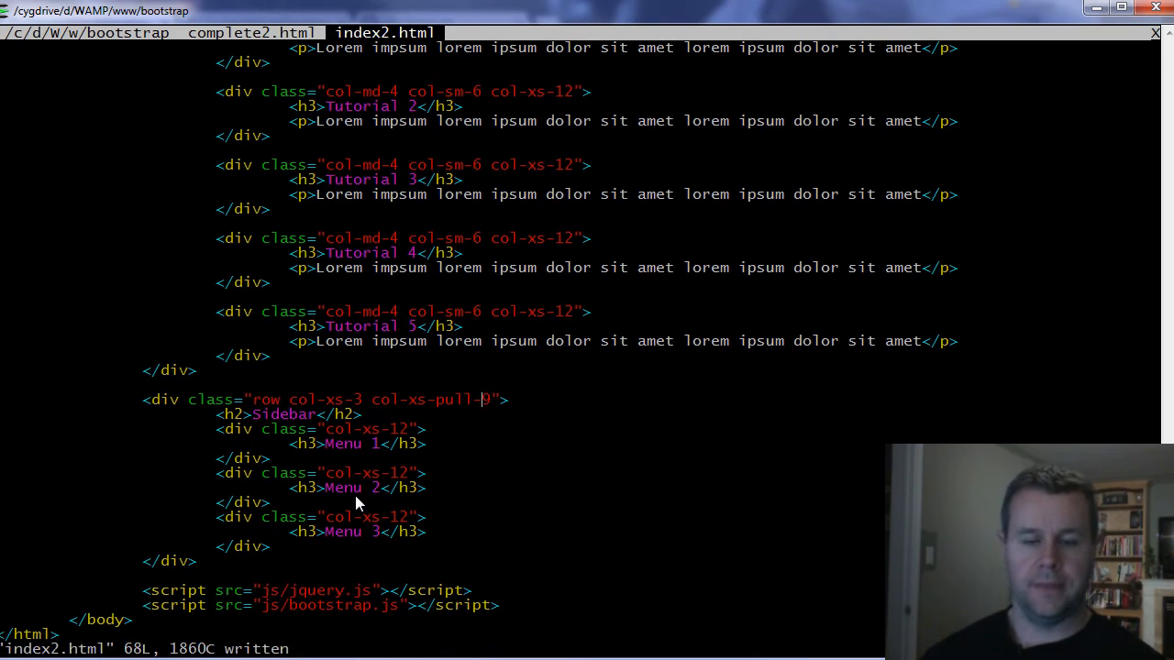
scroll(up, 3)
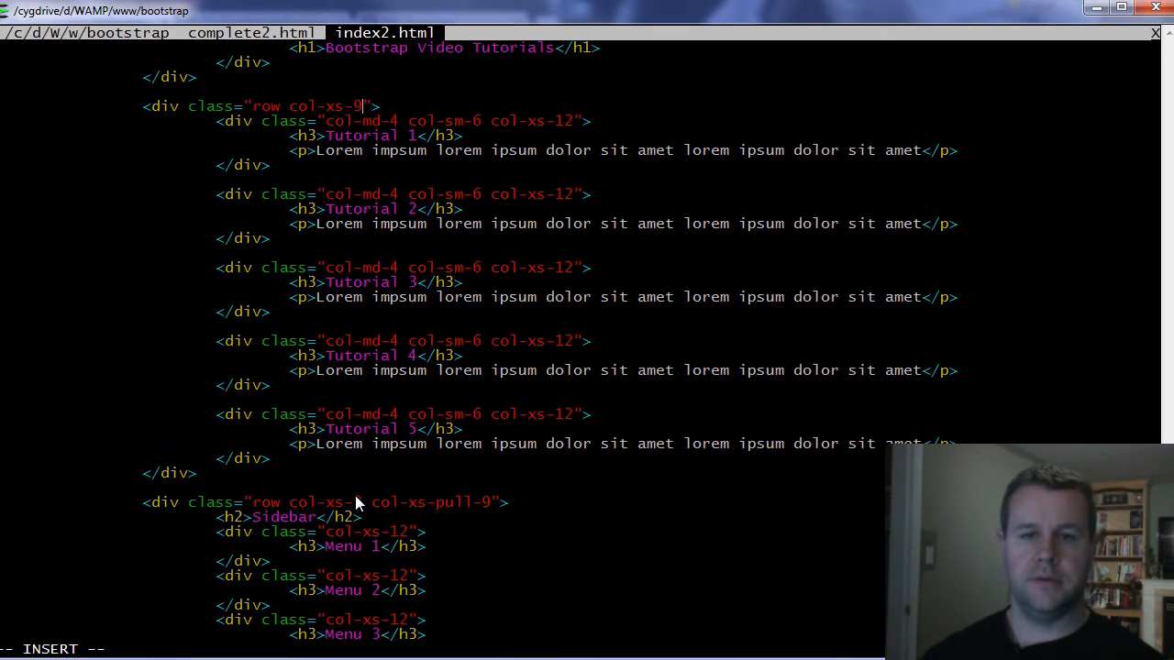
Add col-xs-push-3 to the tutorials row so the Sidebar renders on the left.
text(col-p)
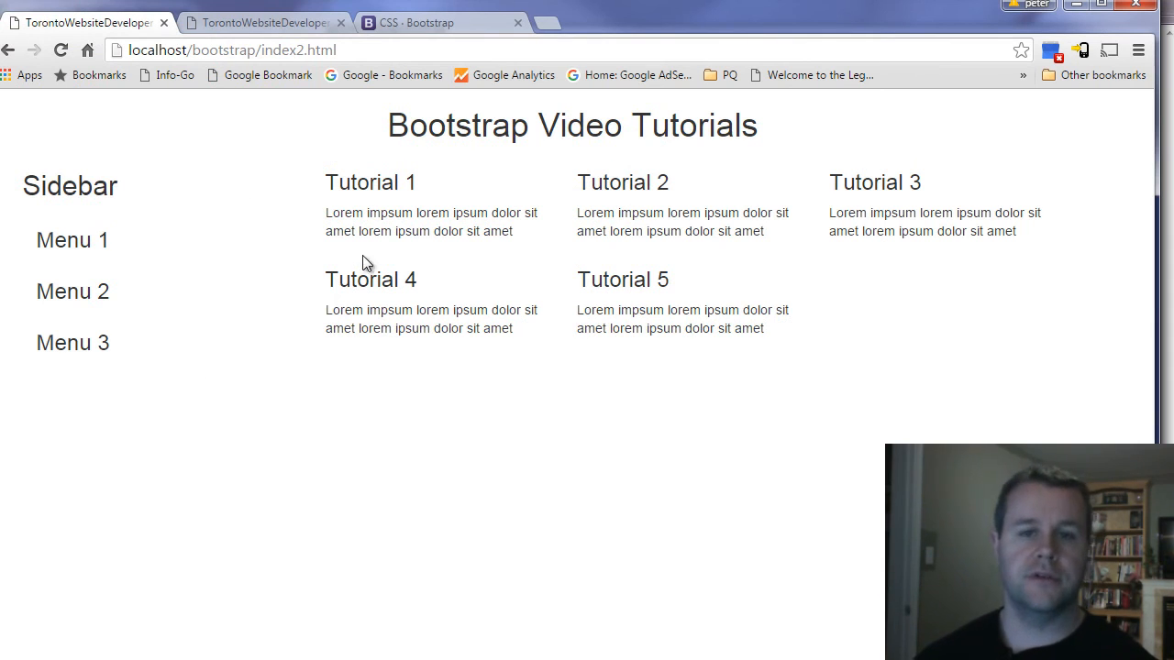
right_click(365, 264)
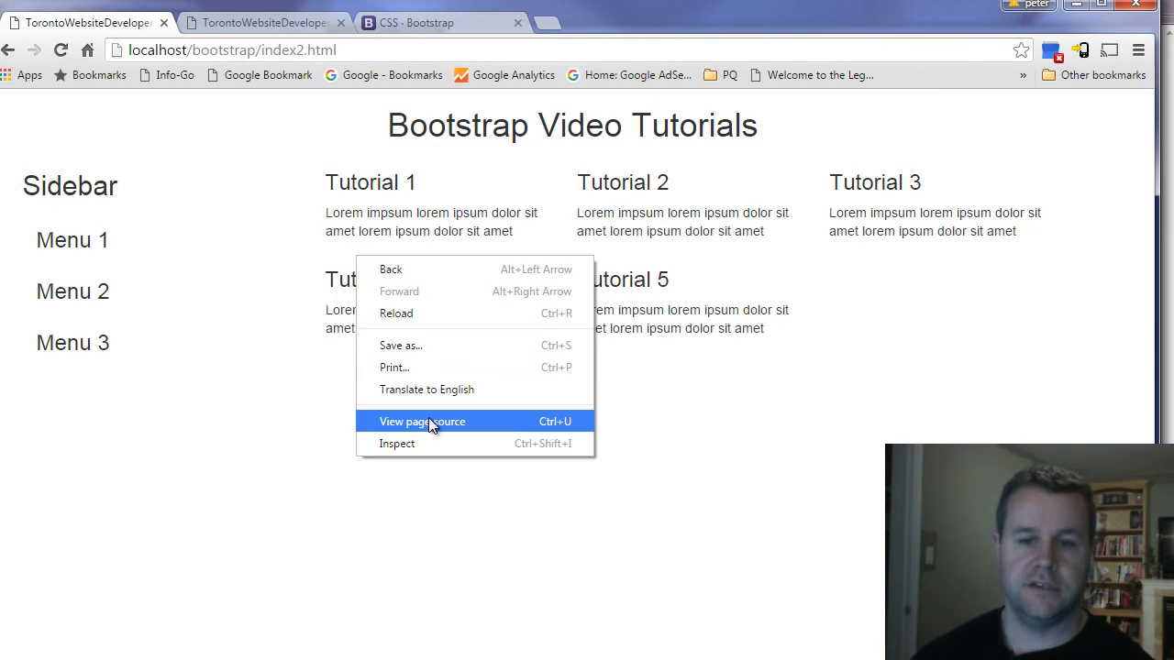
click(422, 420)
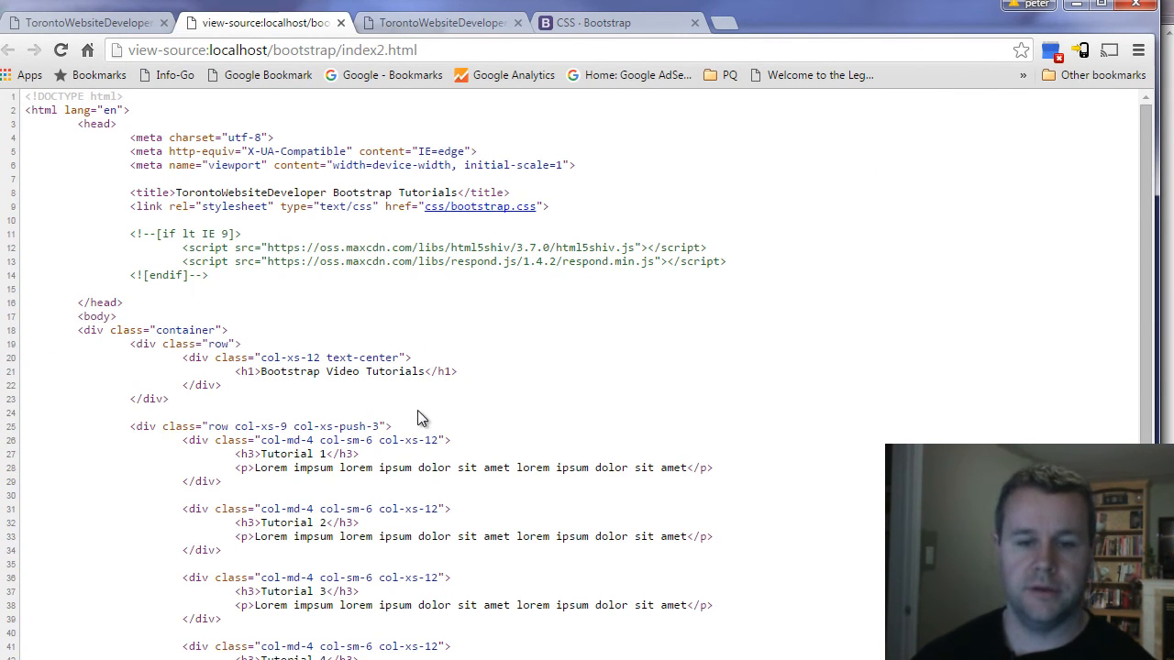
scroll(down, 3)
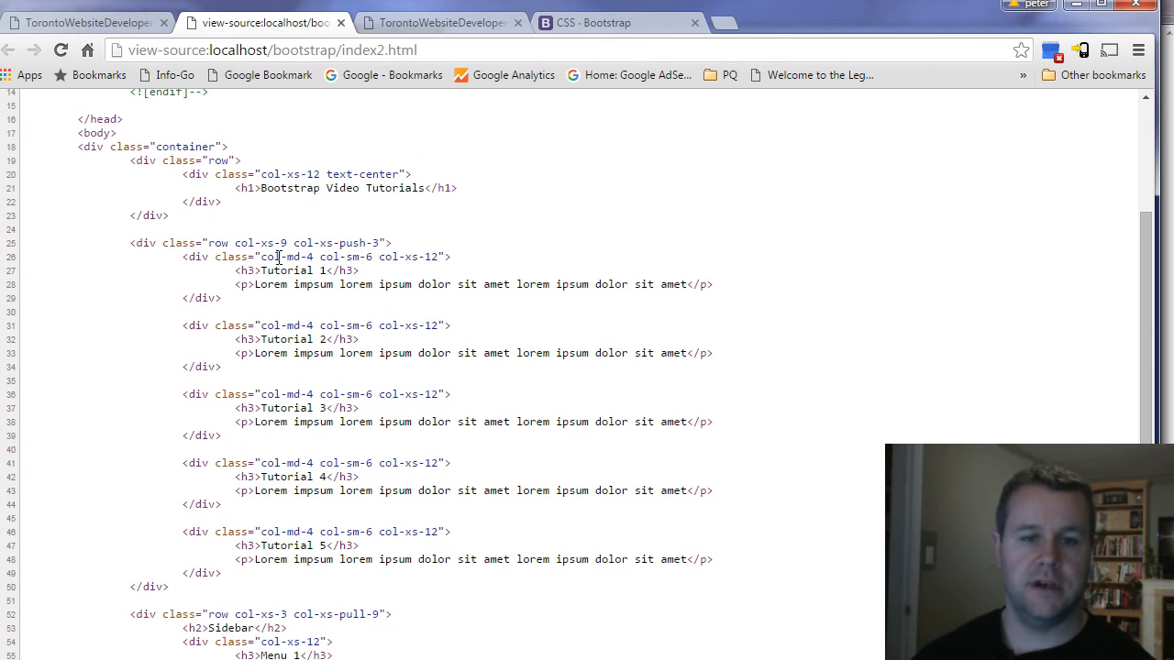
scroll(down, 3)
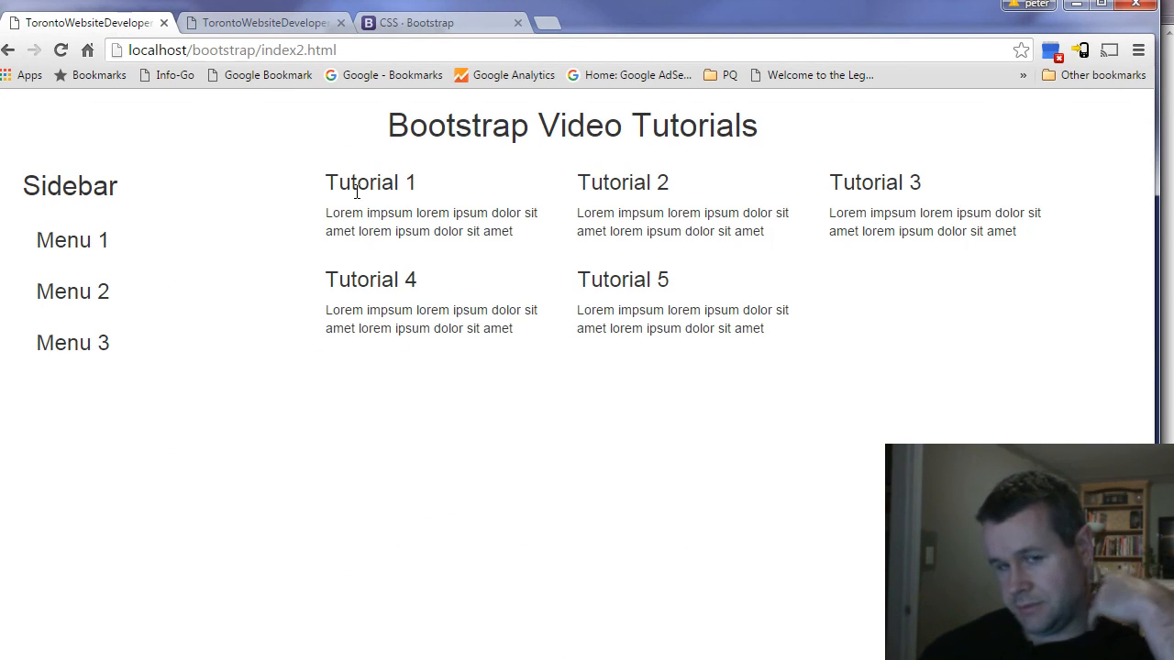
mouse_move(235, 319)
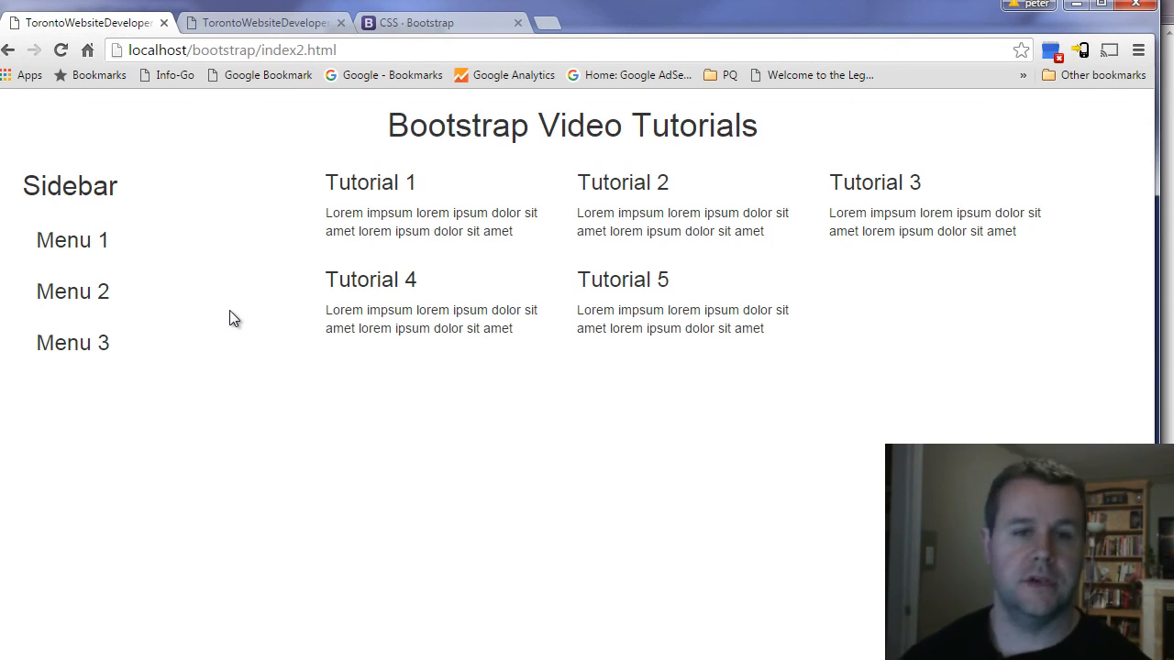
mouse_move(235, 332)
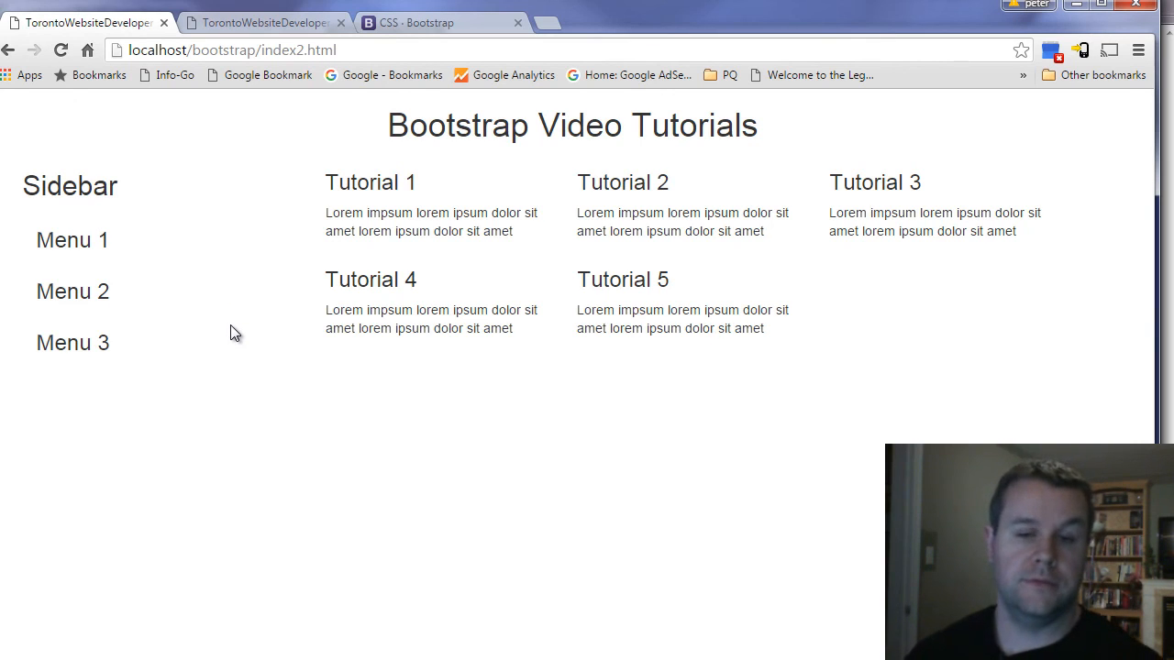
mouse_move(282, 449)
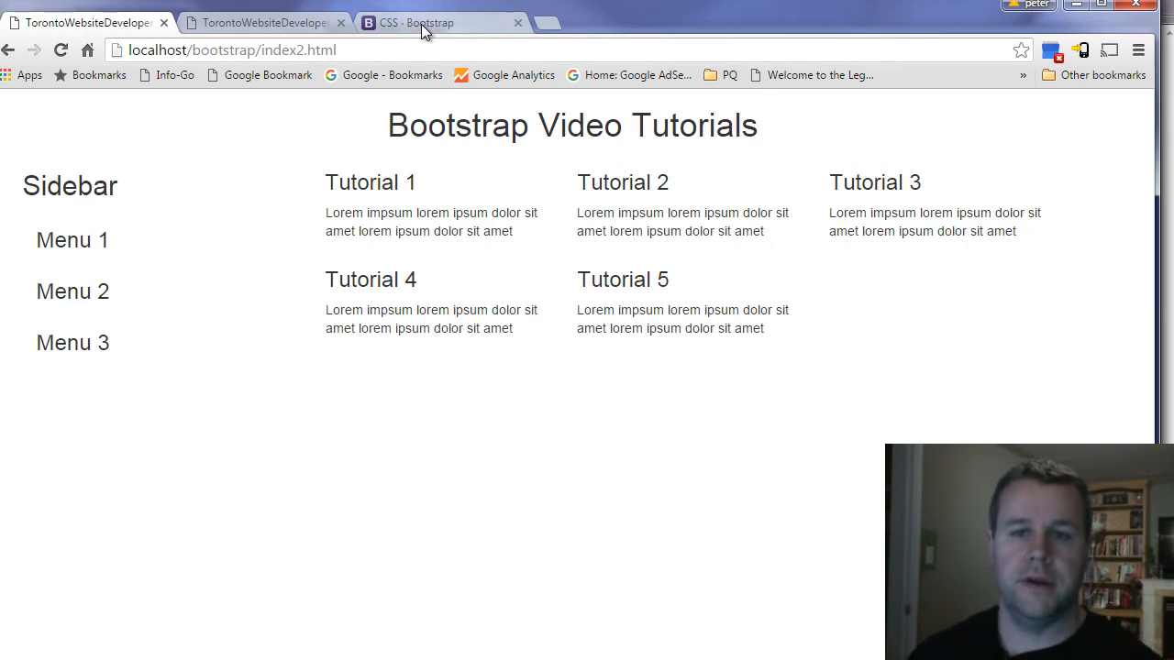
mouse_move(422, 22)
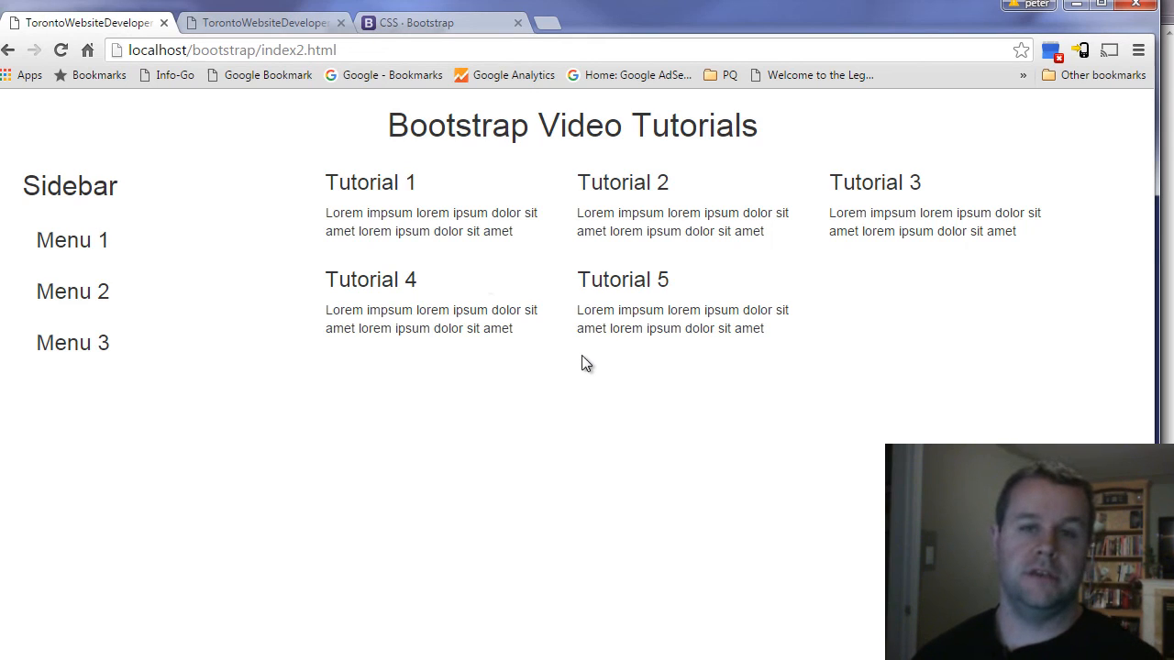
mouse_move(583, 466)
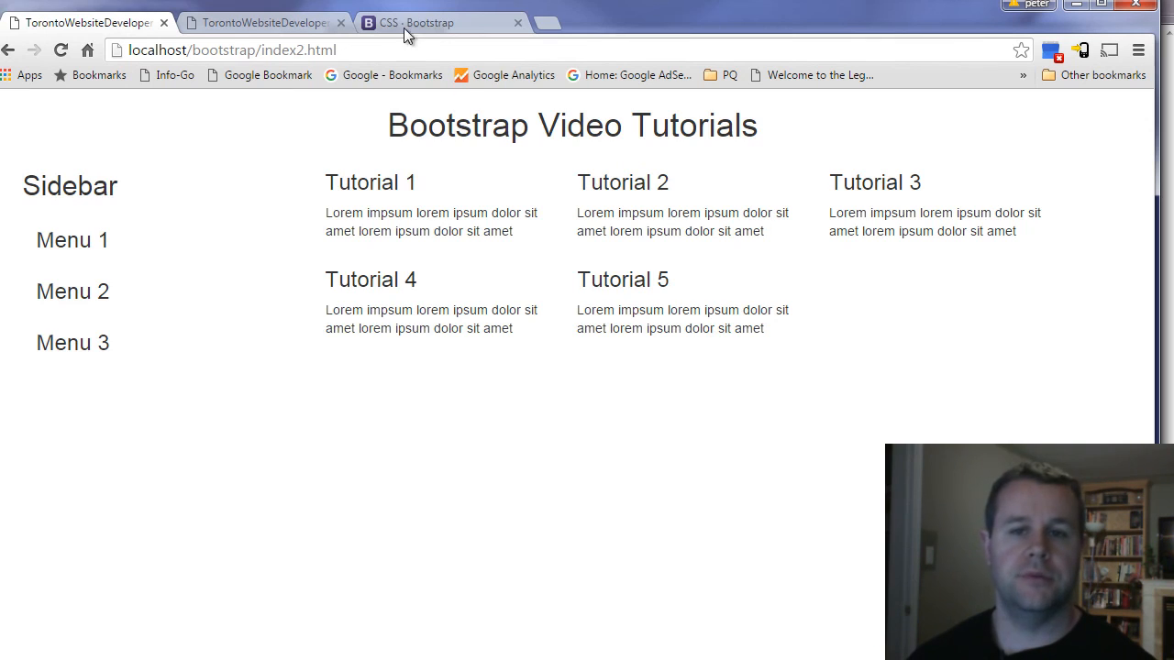
Return to the Bootstrap grid docs' Column ordering section on push and pull classes.
click(431, 22)
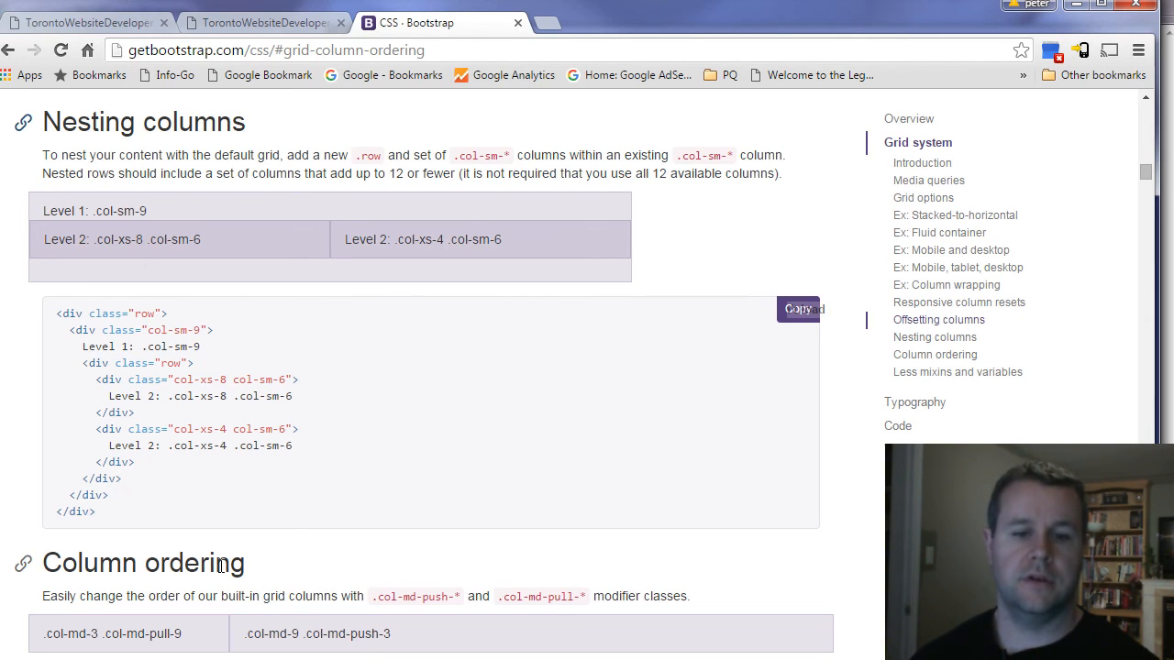
mouse_move(444, 446)
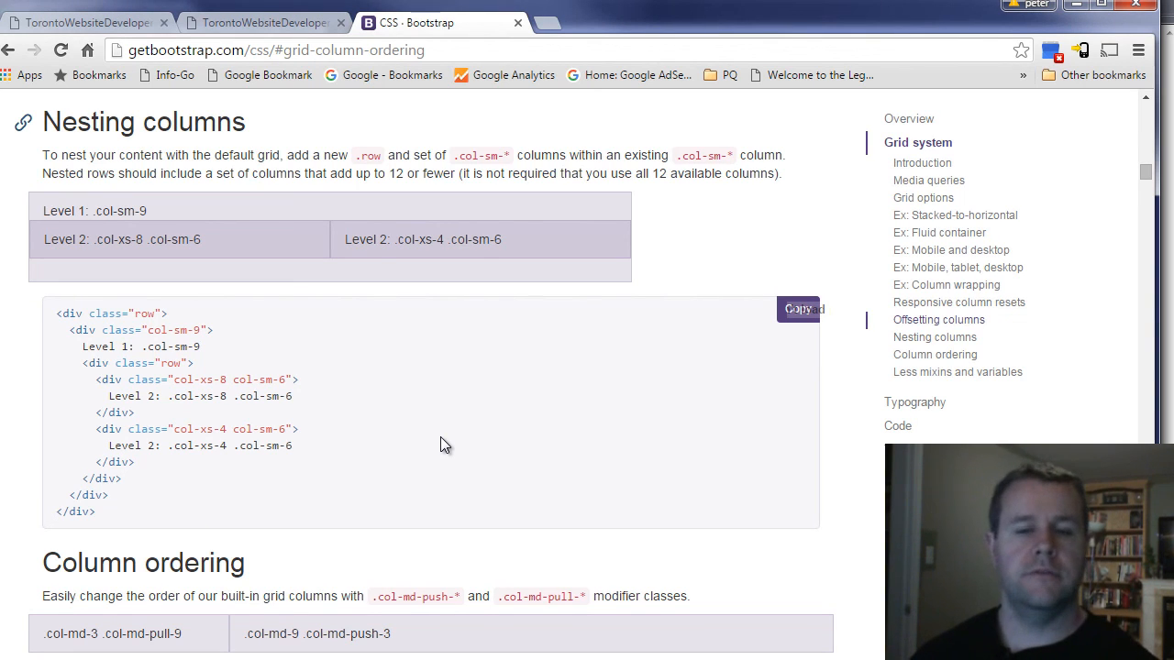
mouse_move(471, 449)
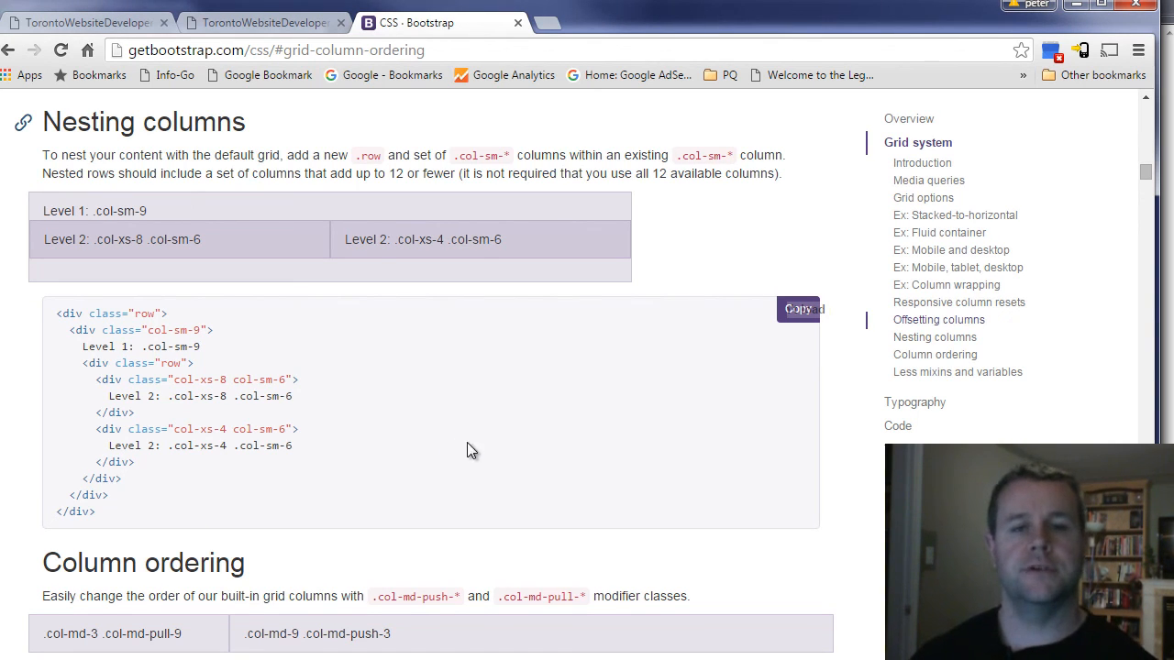